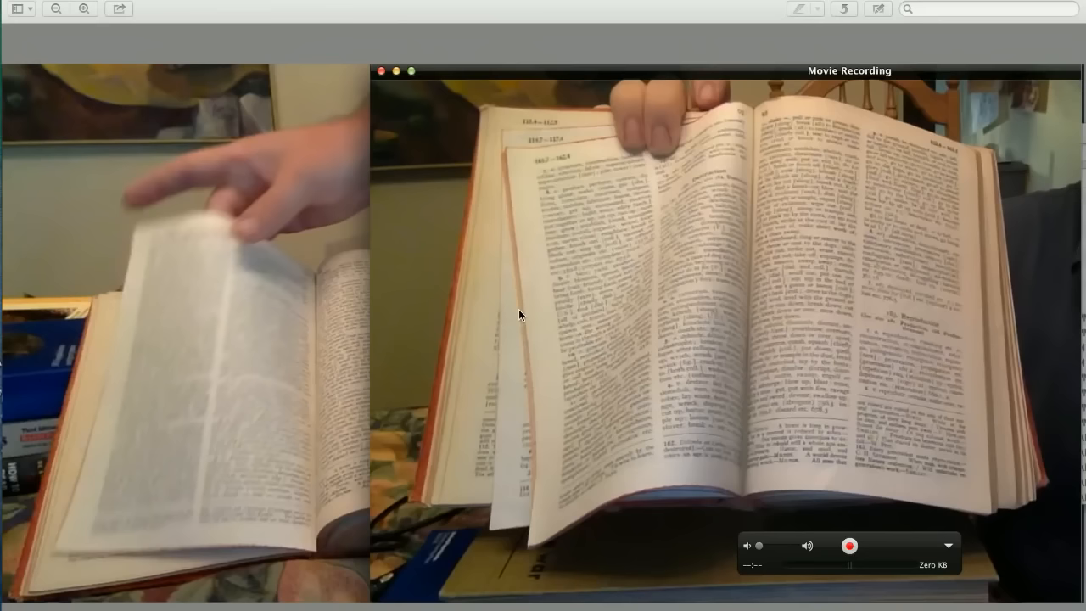
mouse_move(210, 350)
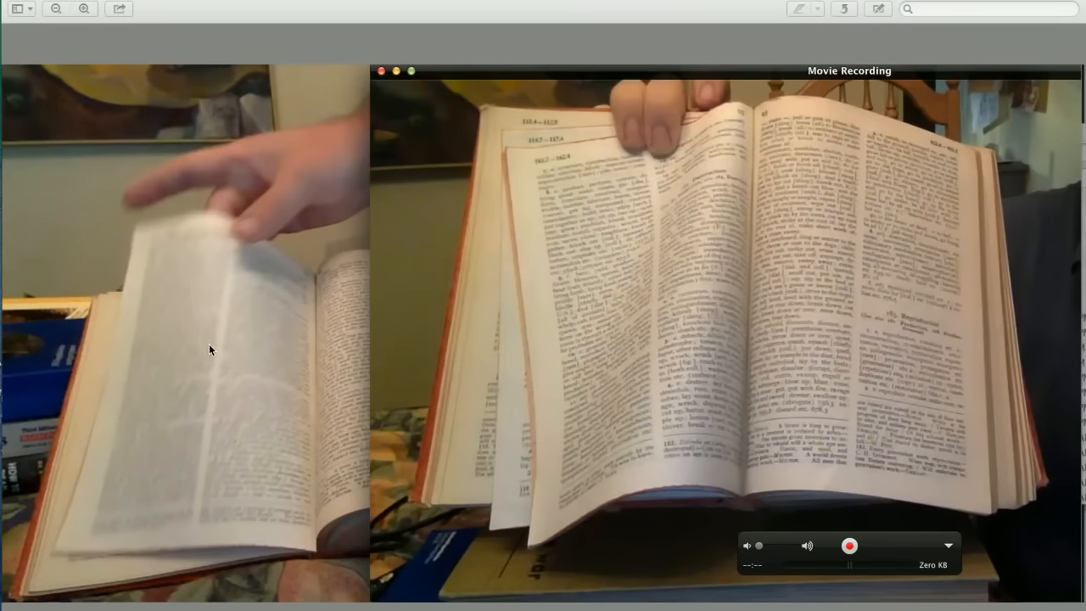
mouse_move(674, 256)
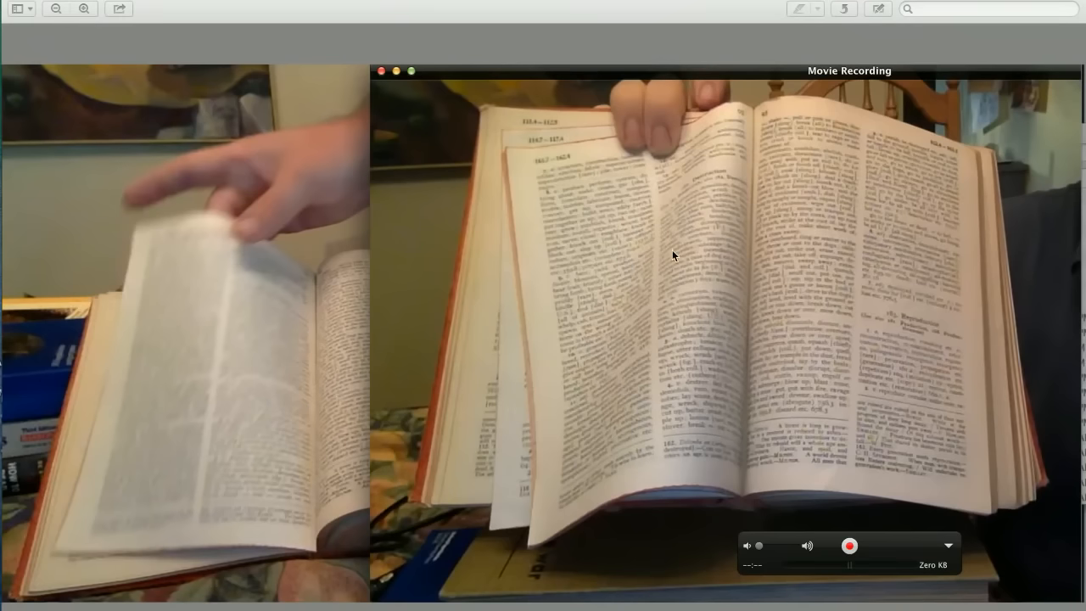
mouse_move(694, 185)
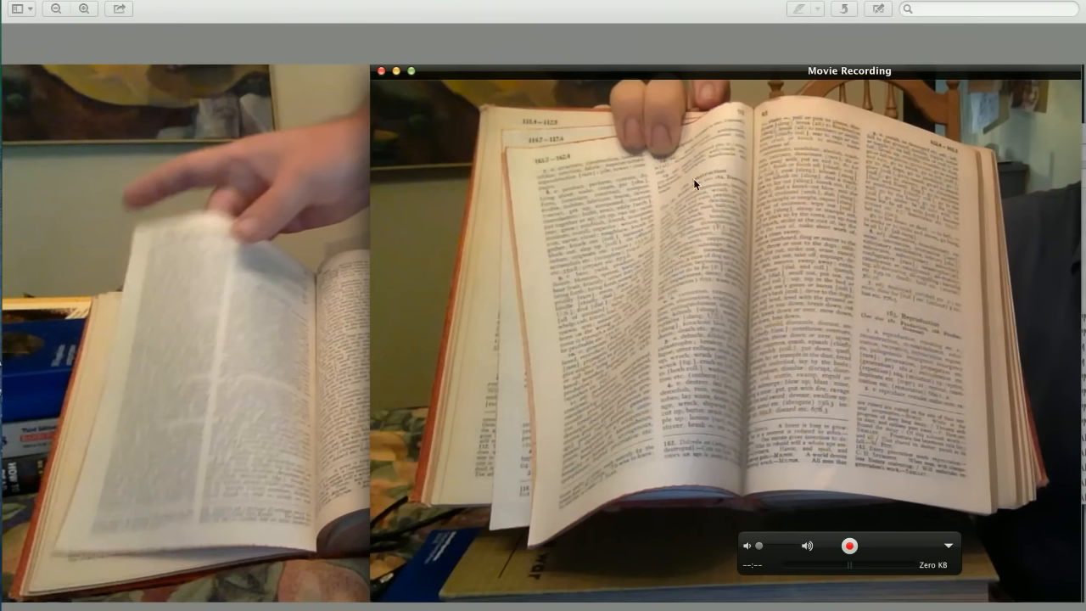
mouse_move(727, 180)
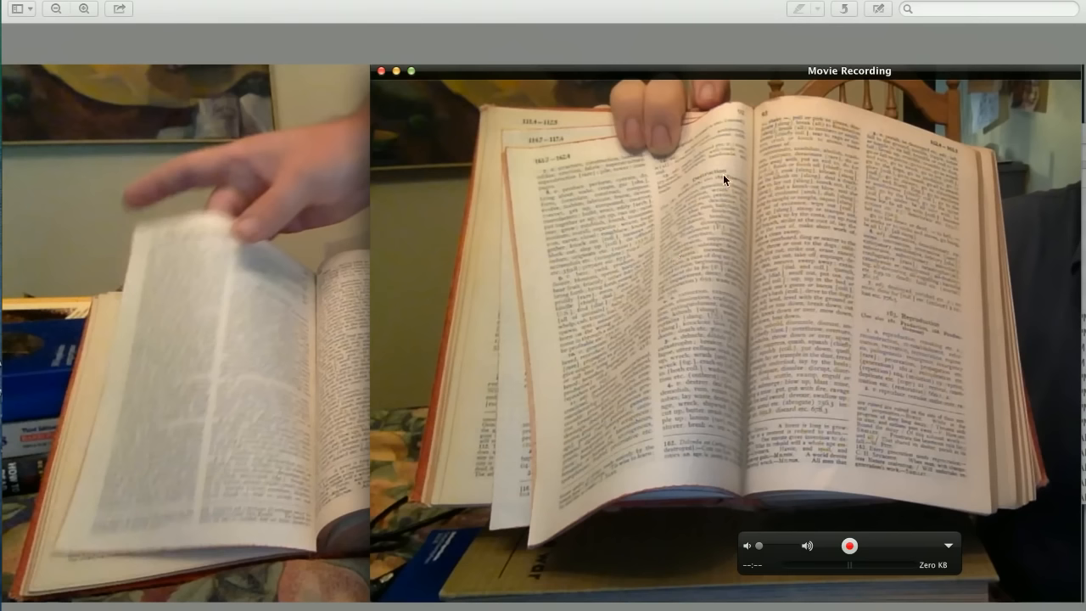
mouse_move(699, 186)
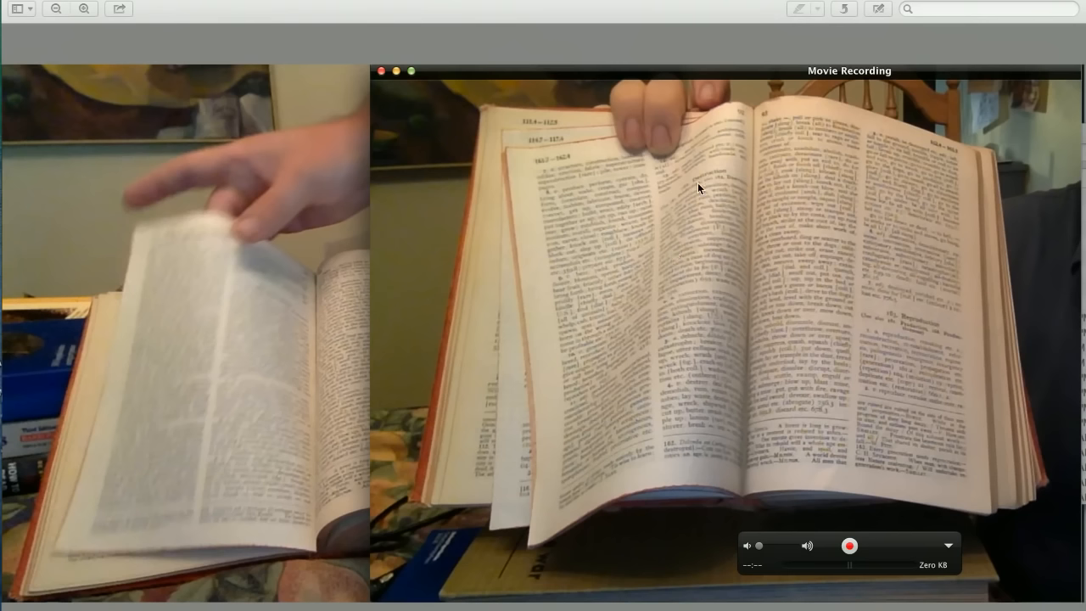
mouse_move(204, 428)
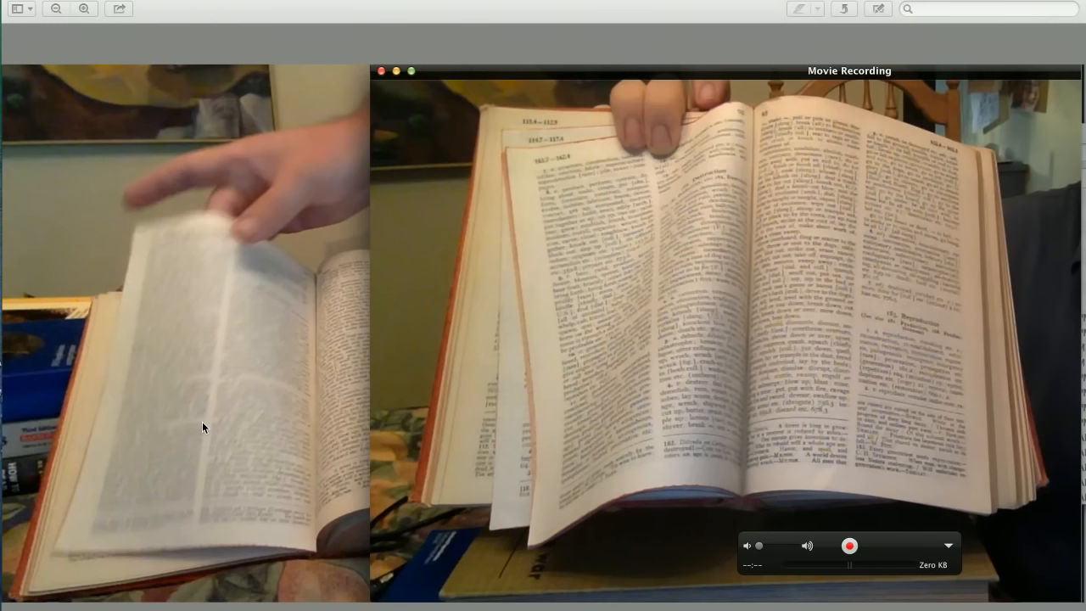
mouse_move(584, 356)
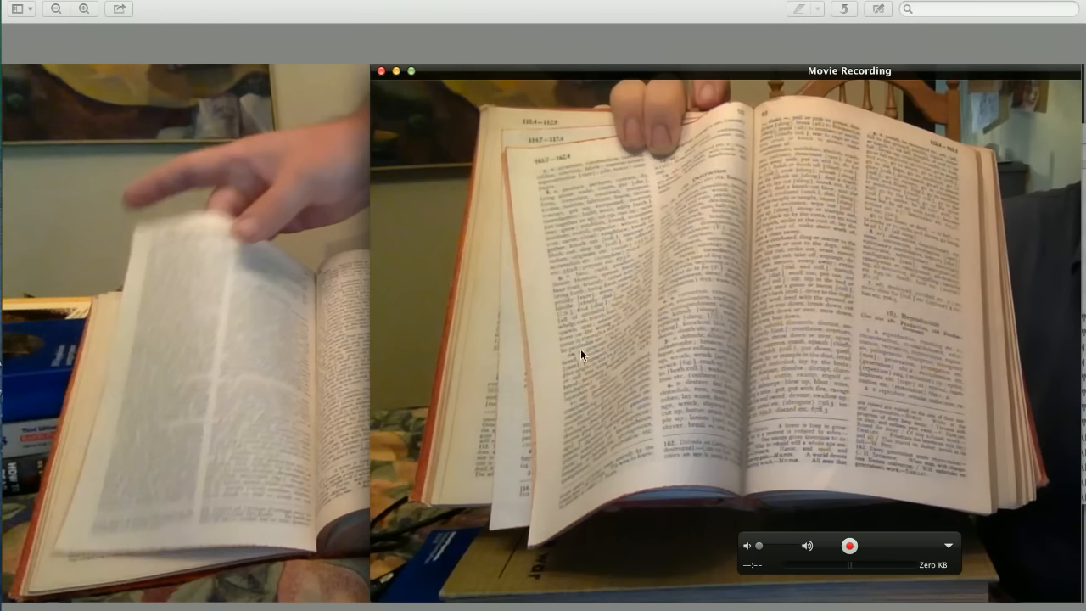
mouse_move(482, 376)
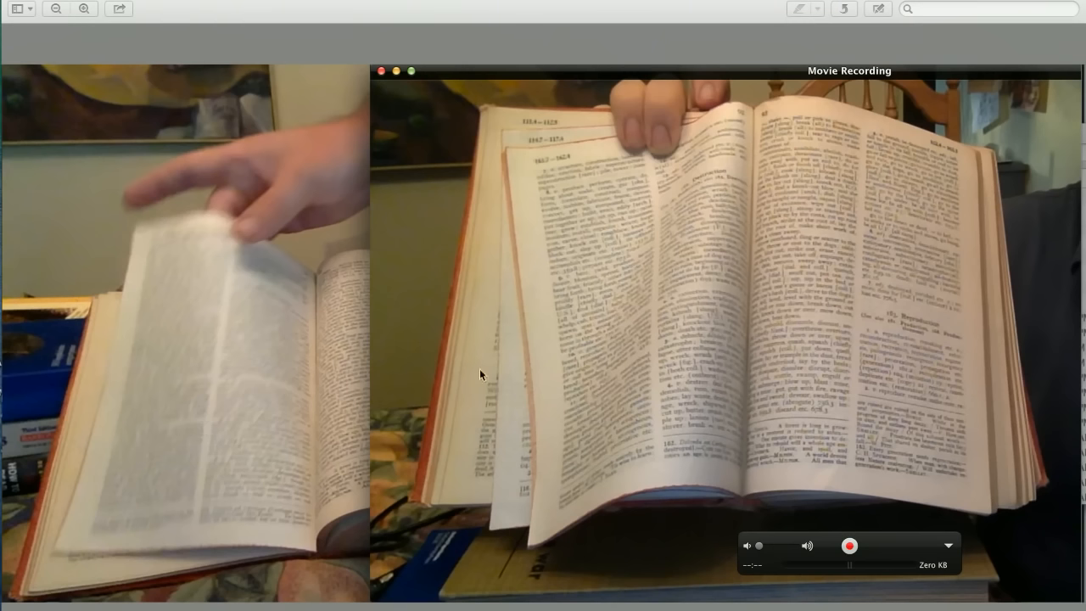
mouse_move(224, 380)
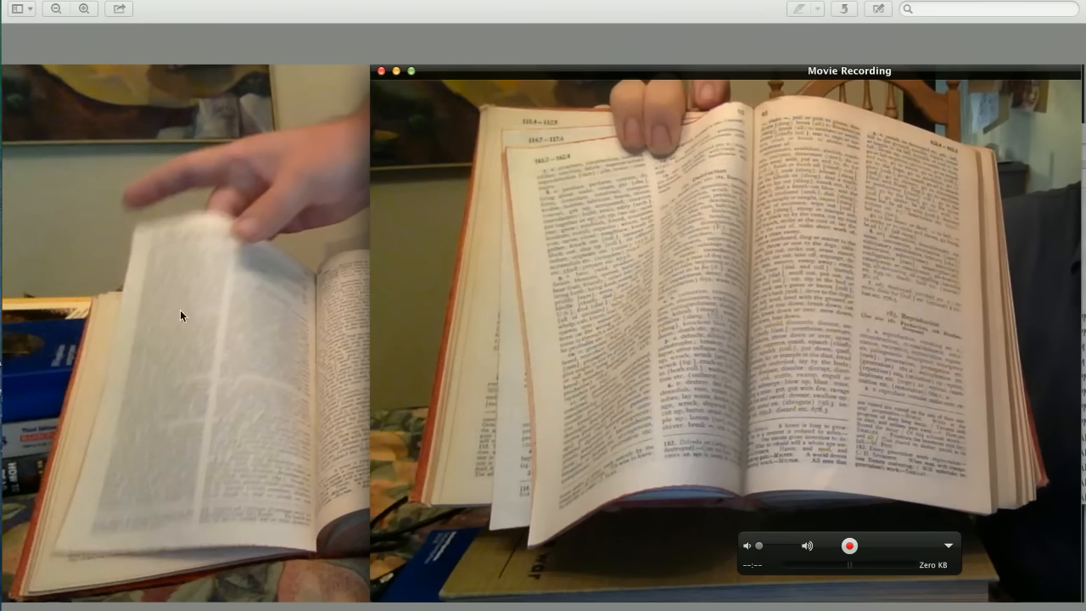
mouse_move(219, 431)
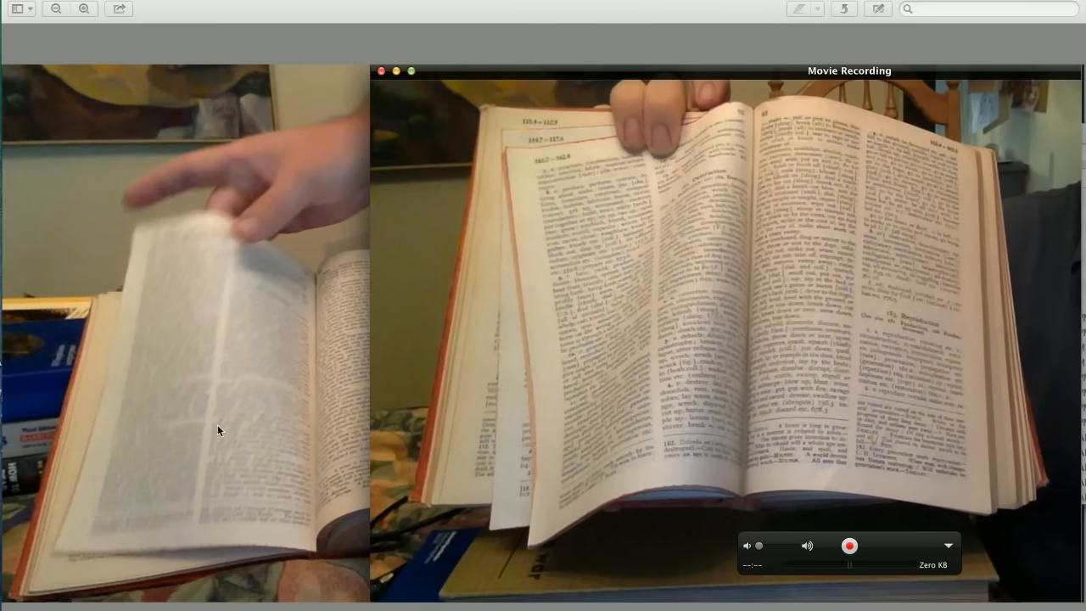
mouse_move(214, 375)
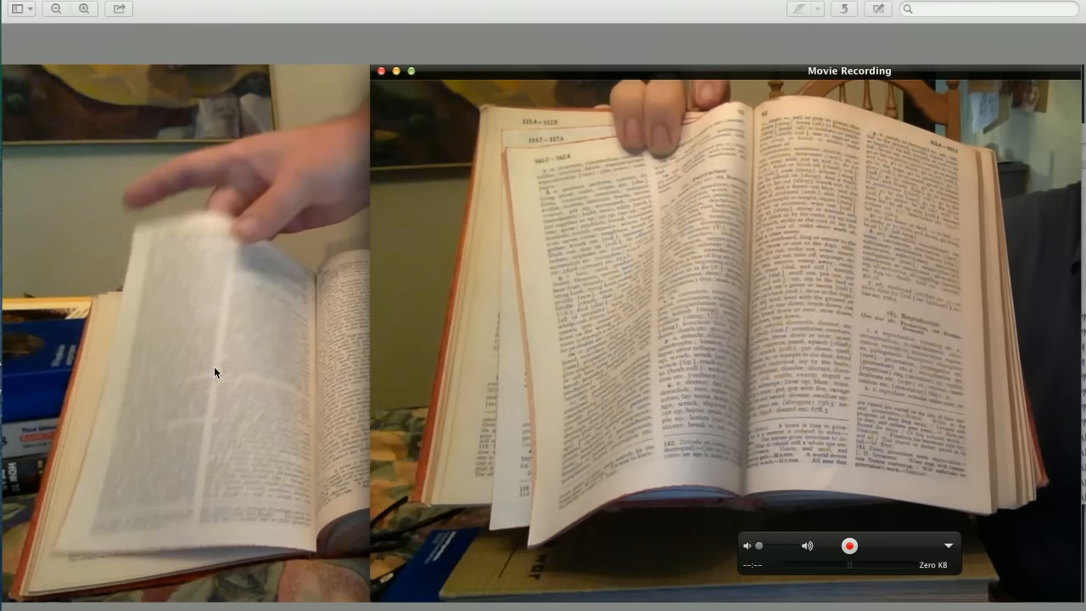
mouse_move(686, 312)
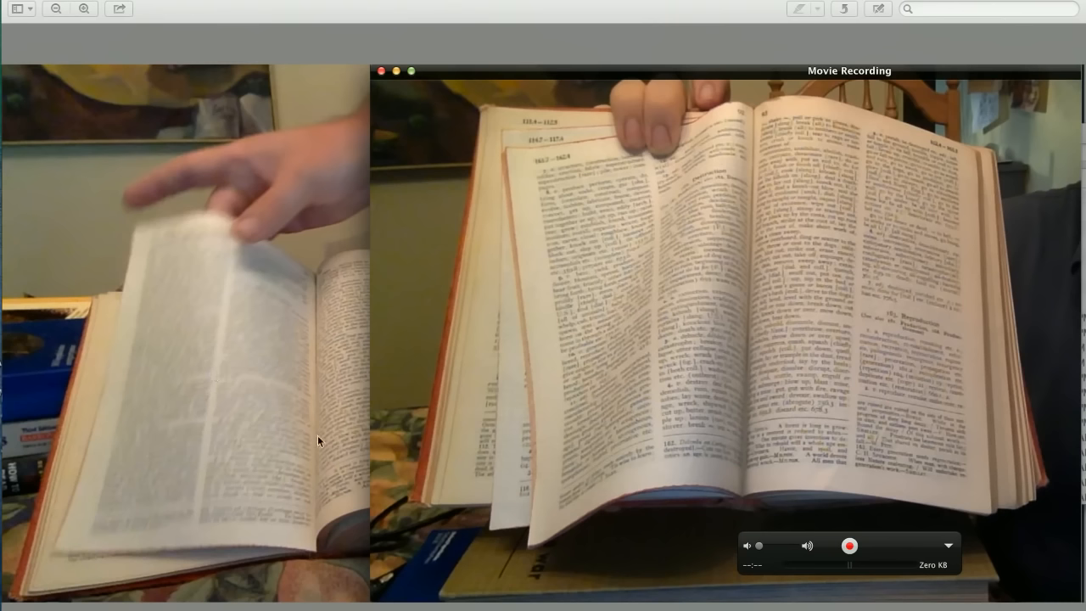
mouse_move(211, 506)
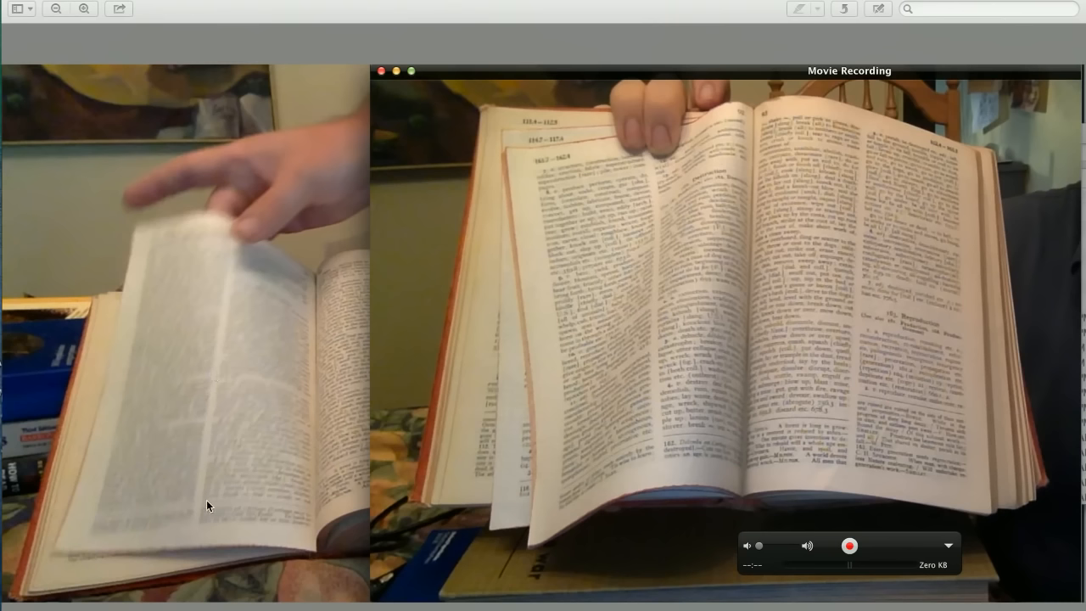
mouse_move(312, 512)
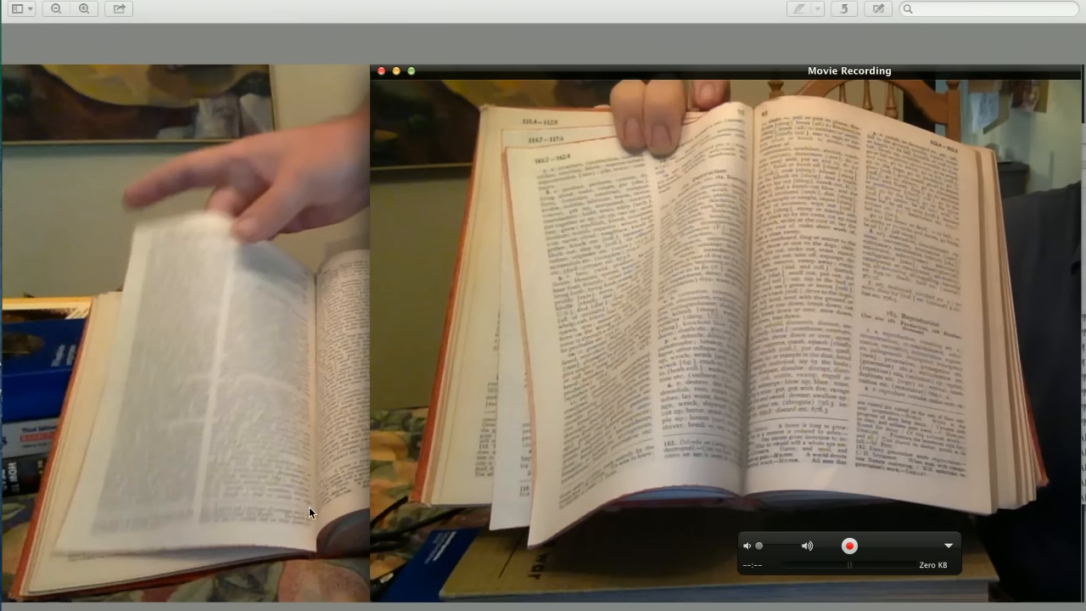
mouse_move(258, 521)
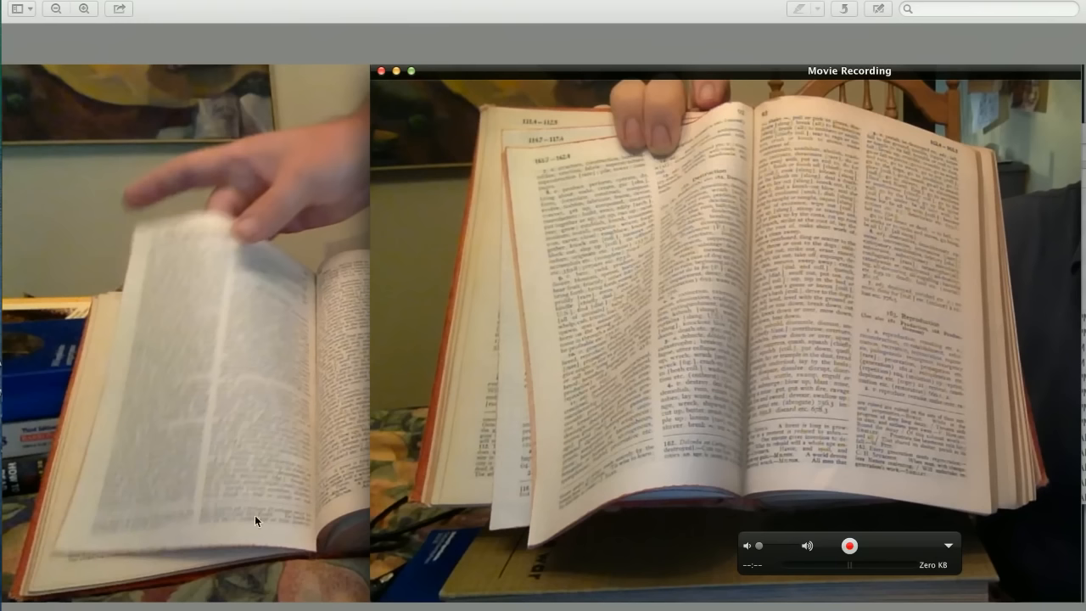
mouse_move(170, 286)
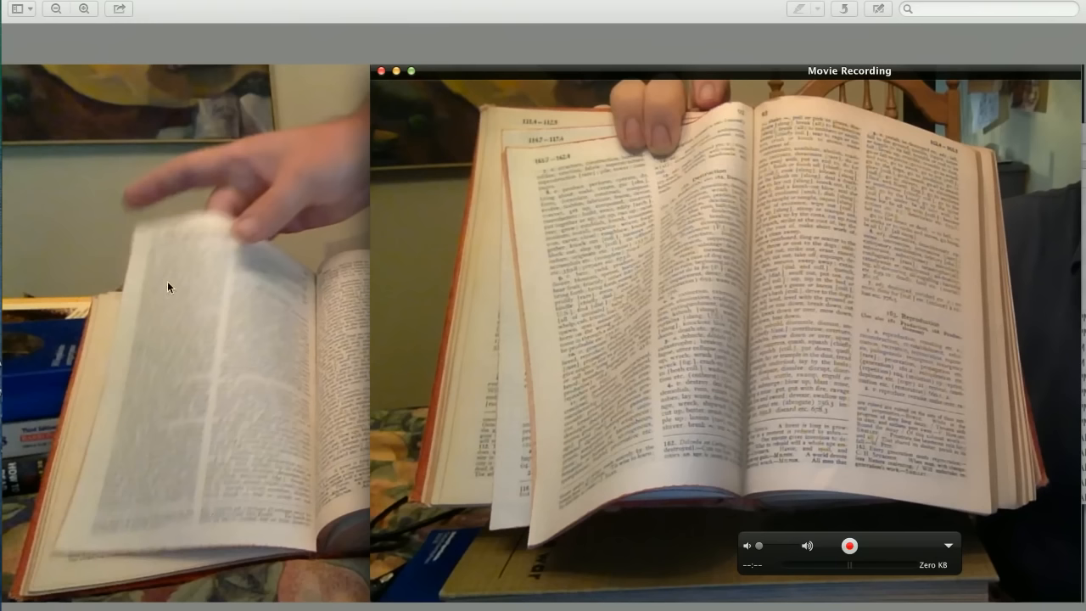
mouse_move(124, 533)
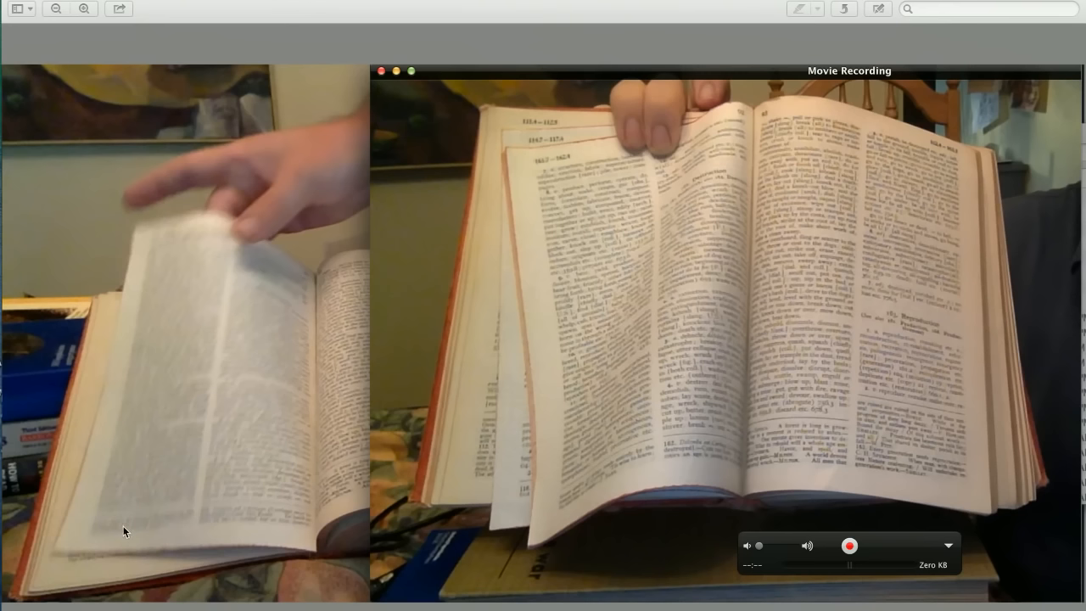
mouse_move(213, 404)
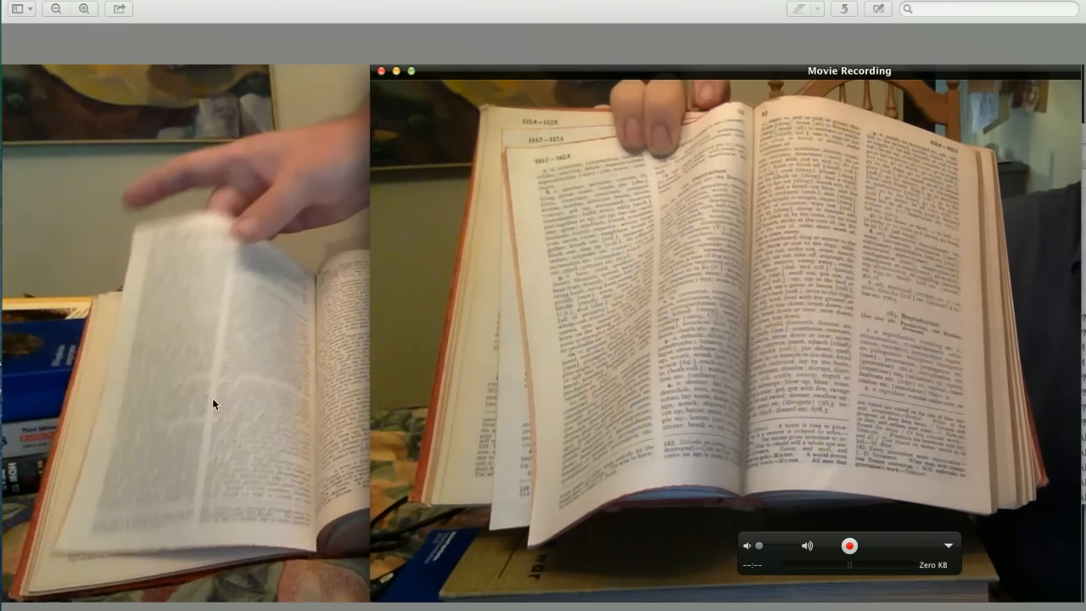
mouse_move(211, 495)
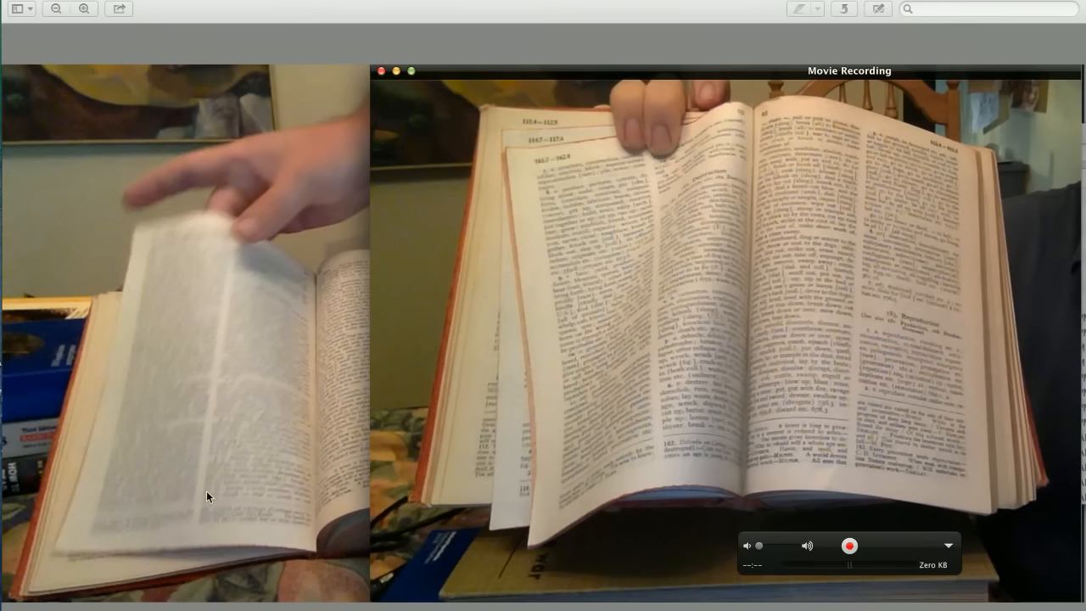
mouse_move(178, 373)
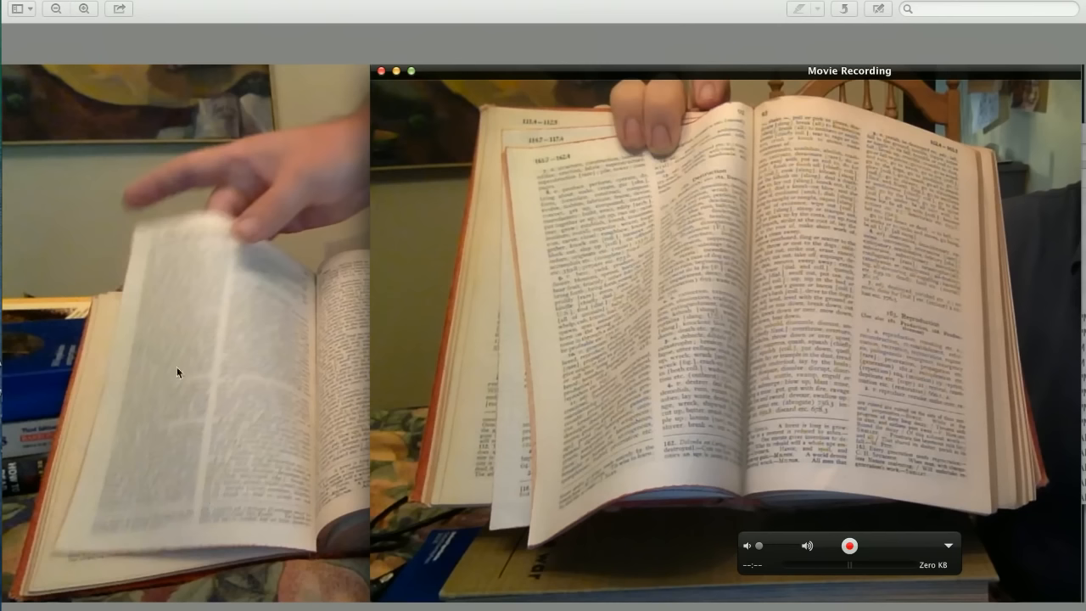
mouse_move(271, 389)
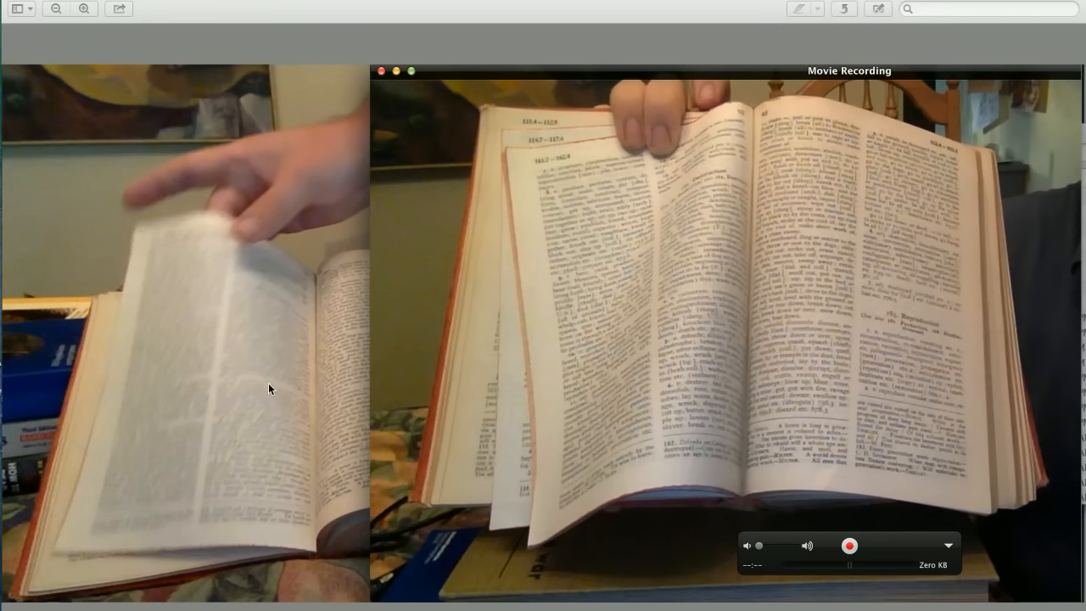
mouse_move(211, 516)
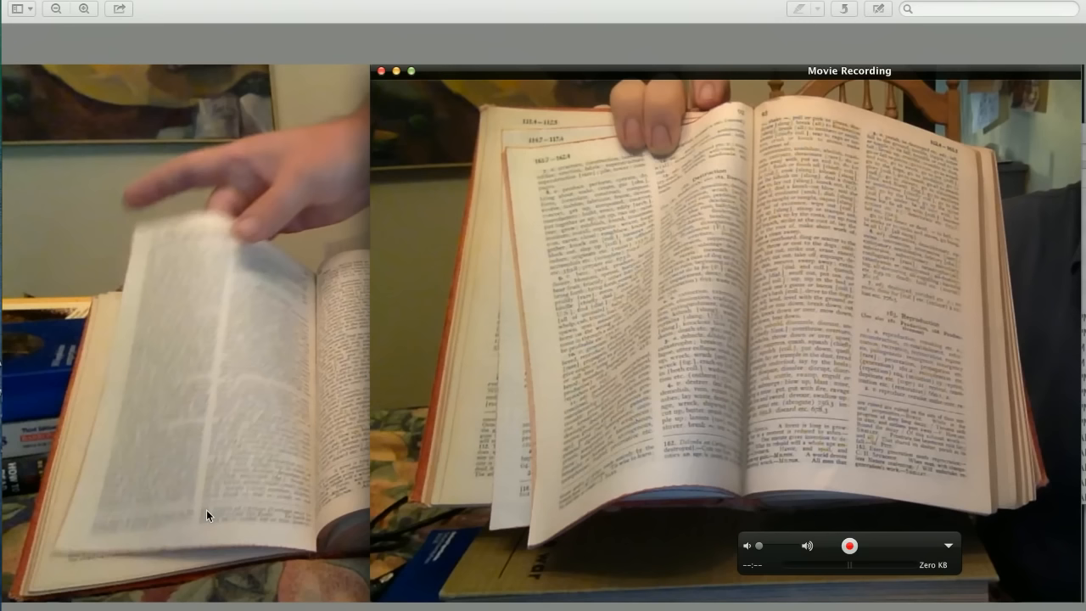
mouse_move(272, 516)
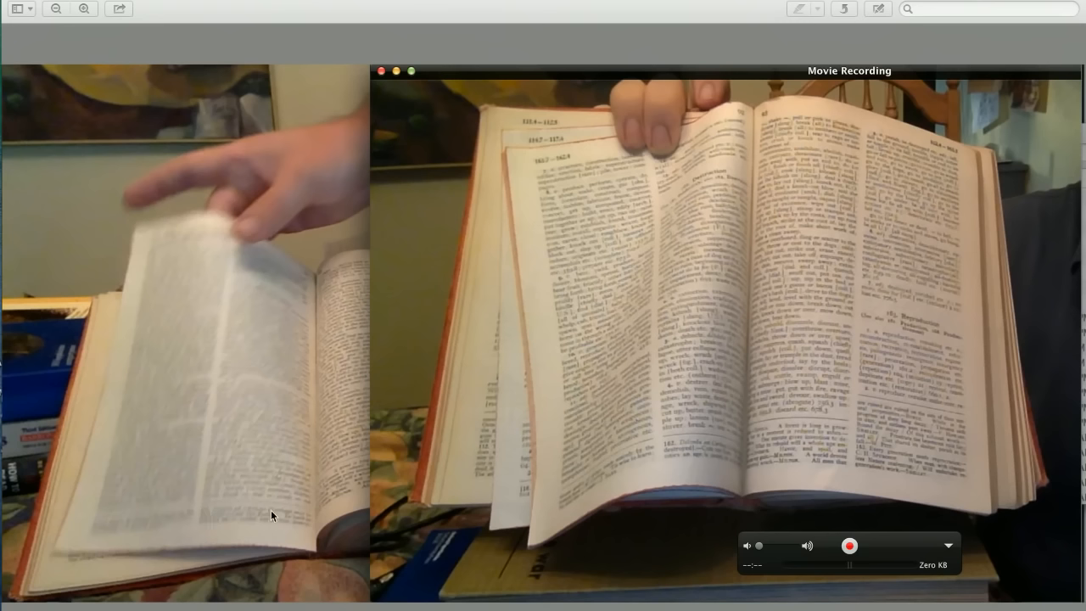
mouse_move(179, 428)
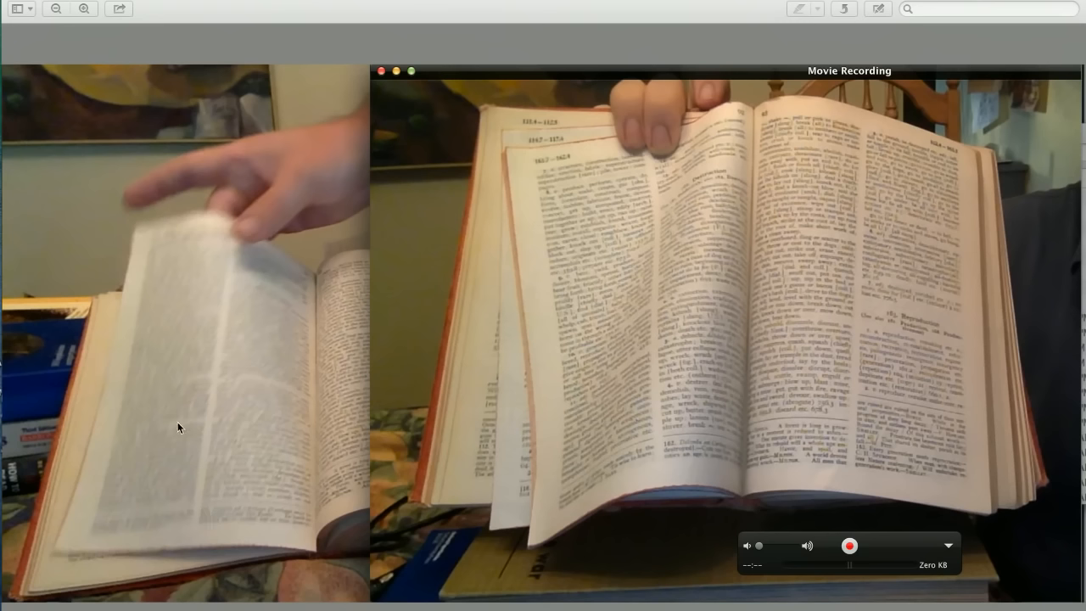
mouse_move(440, 337)
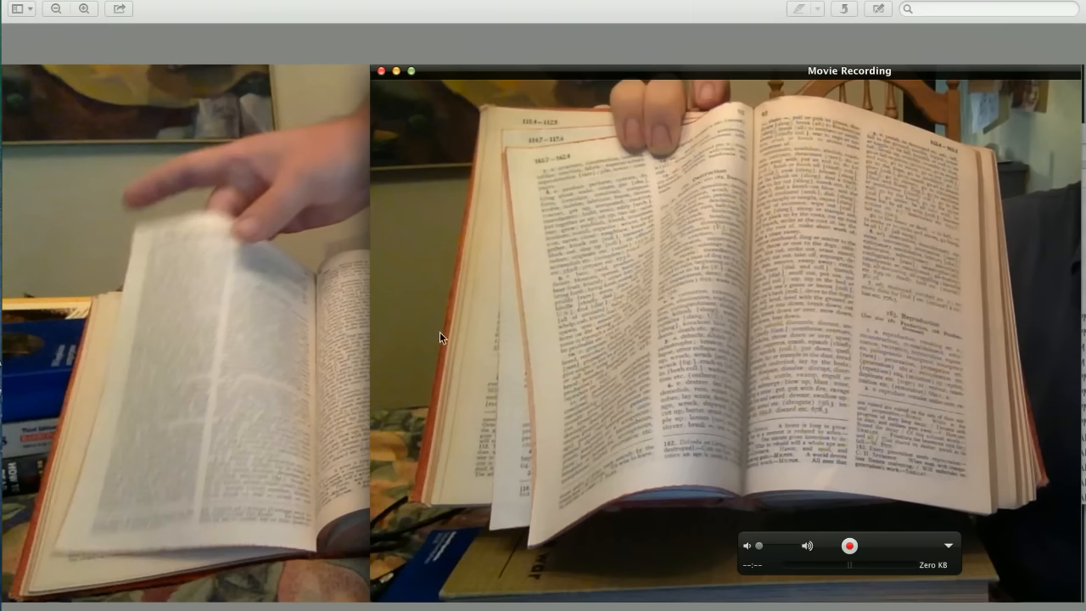
mouse_move(624, 231)
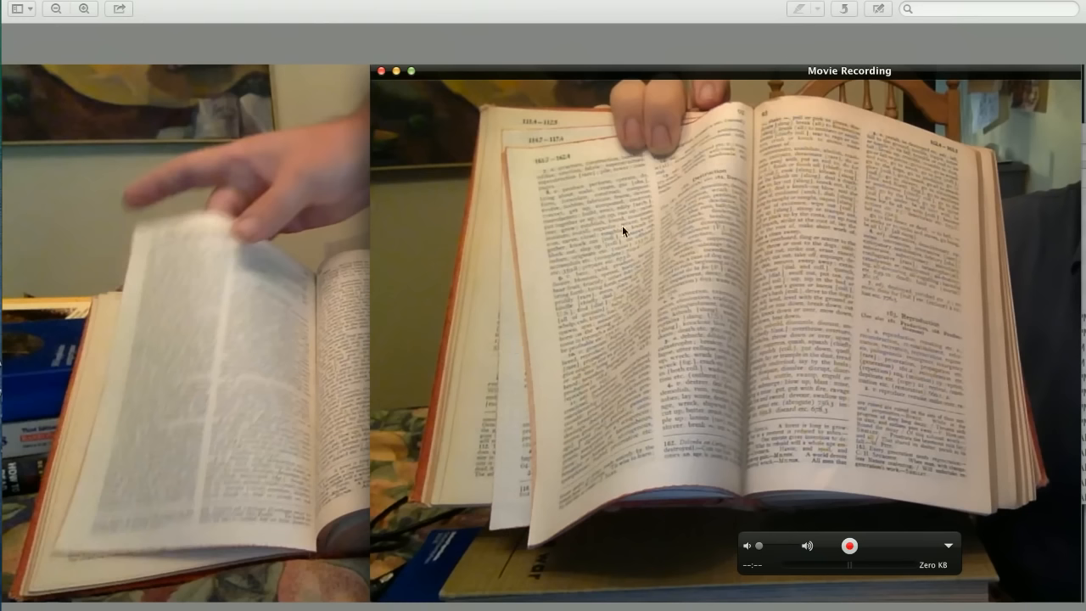
mouse_move(363, 282)
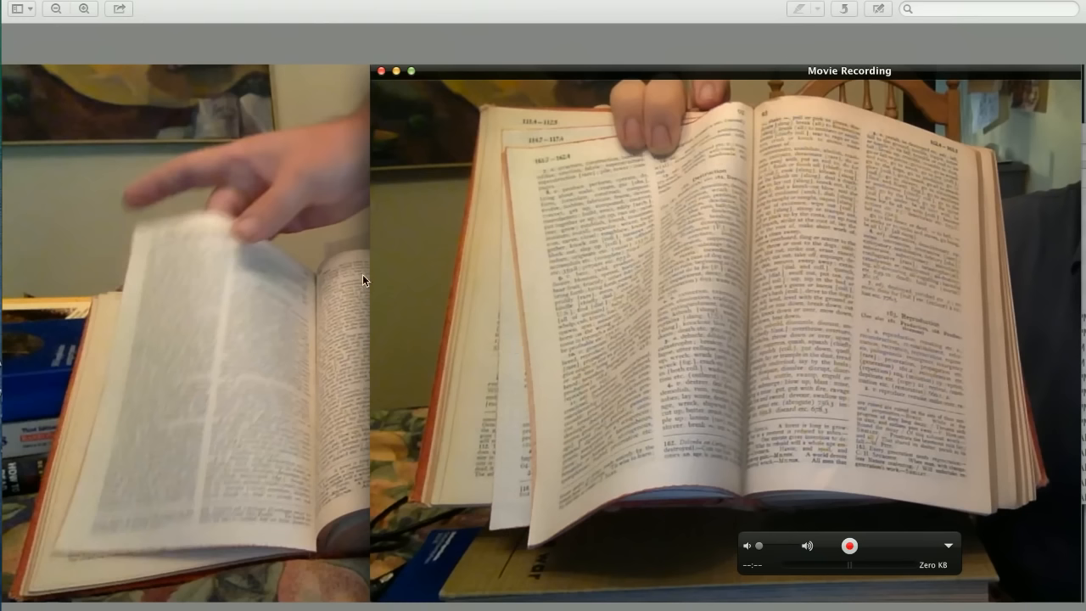
mouse_move(357, 406)
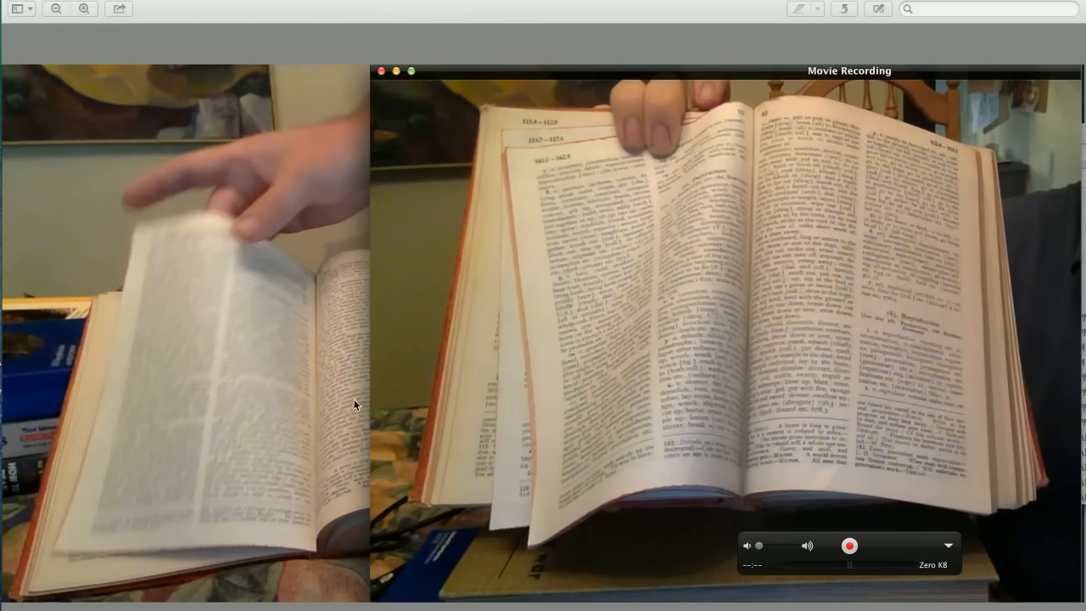
mouse_move(828, 194)
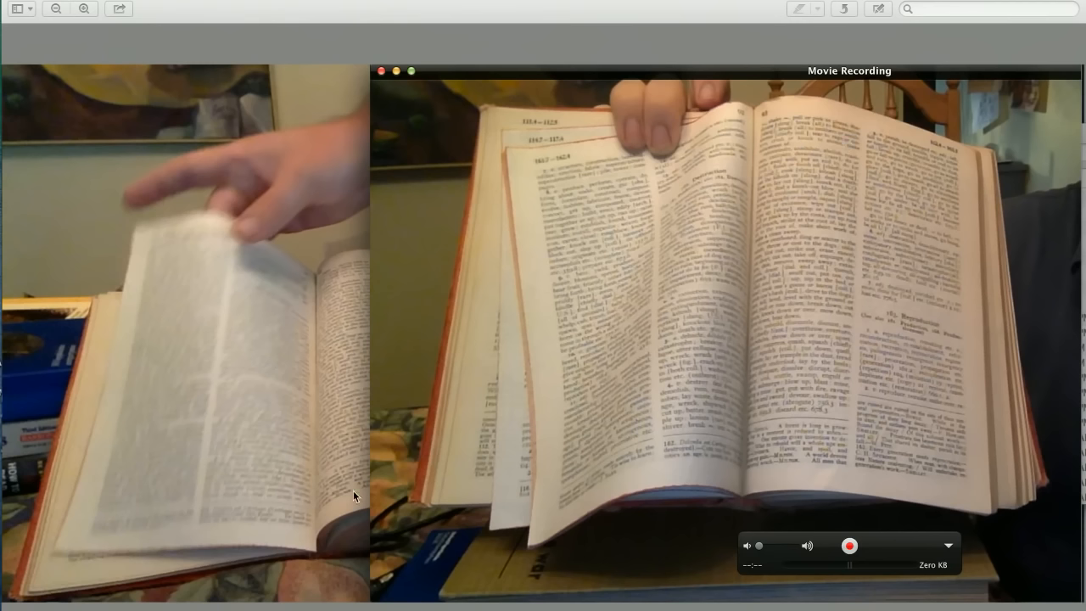
mouse_move(364, 461)
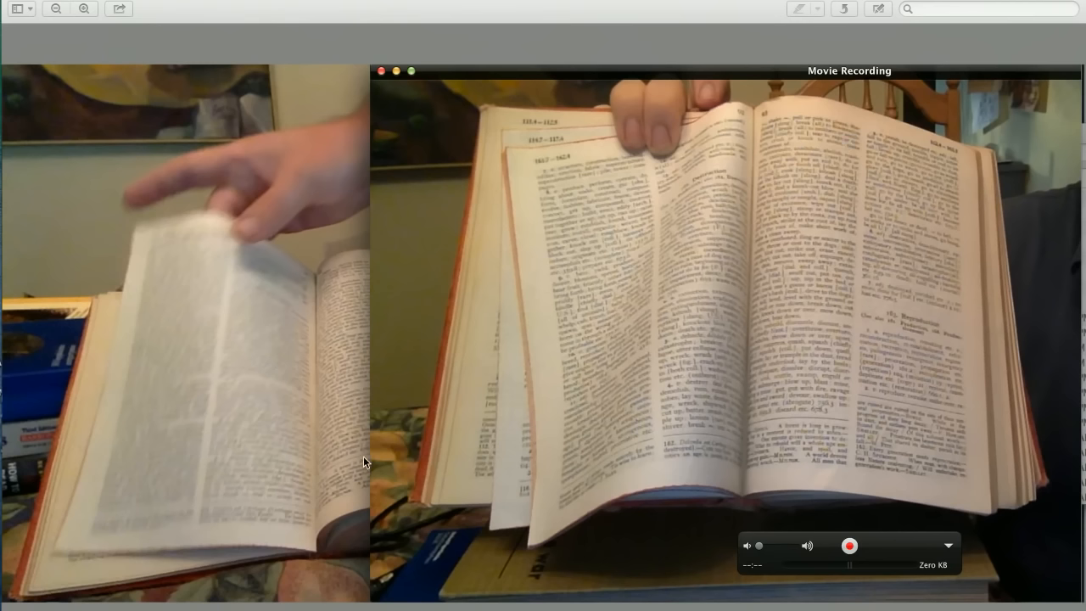
mouse_move(798, 428)
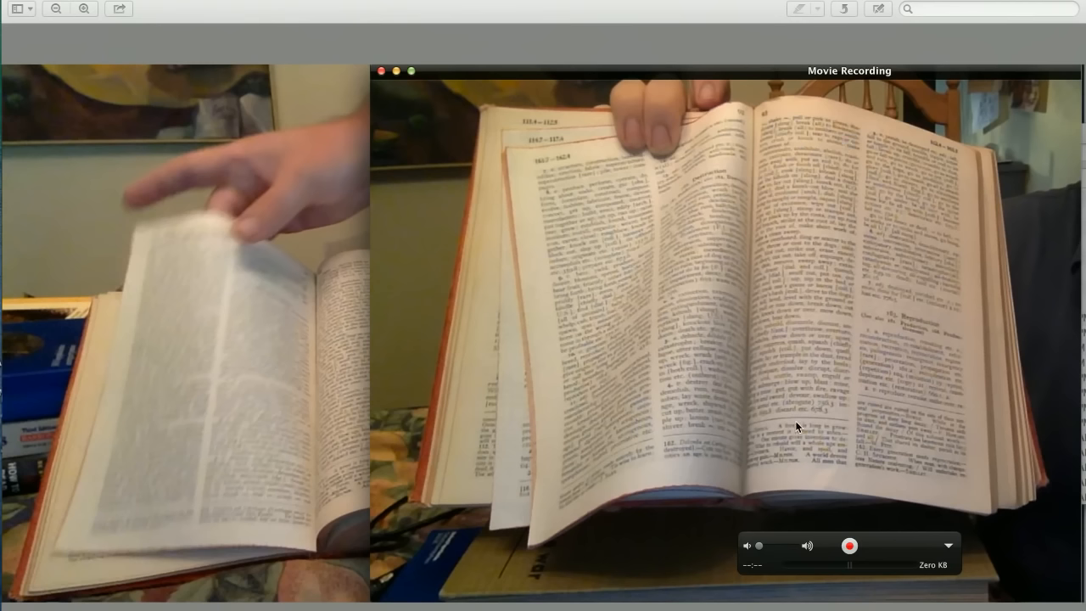
mouse_move(341, 499)
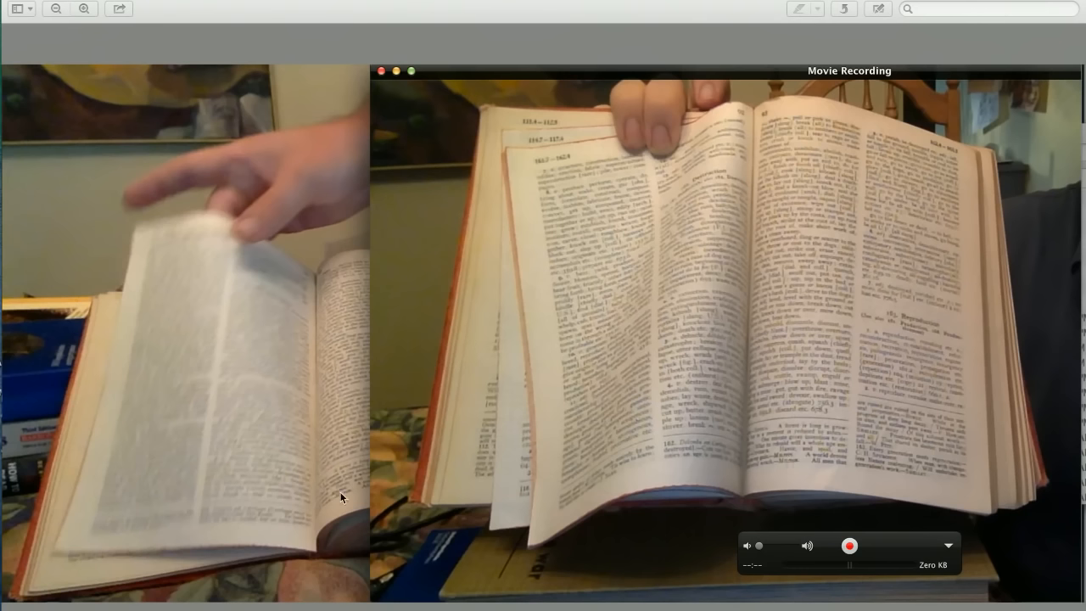
mouse_move(333, 489)
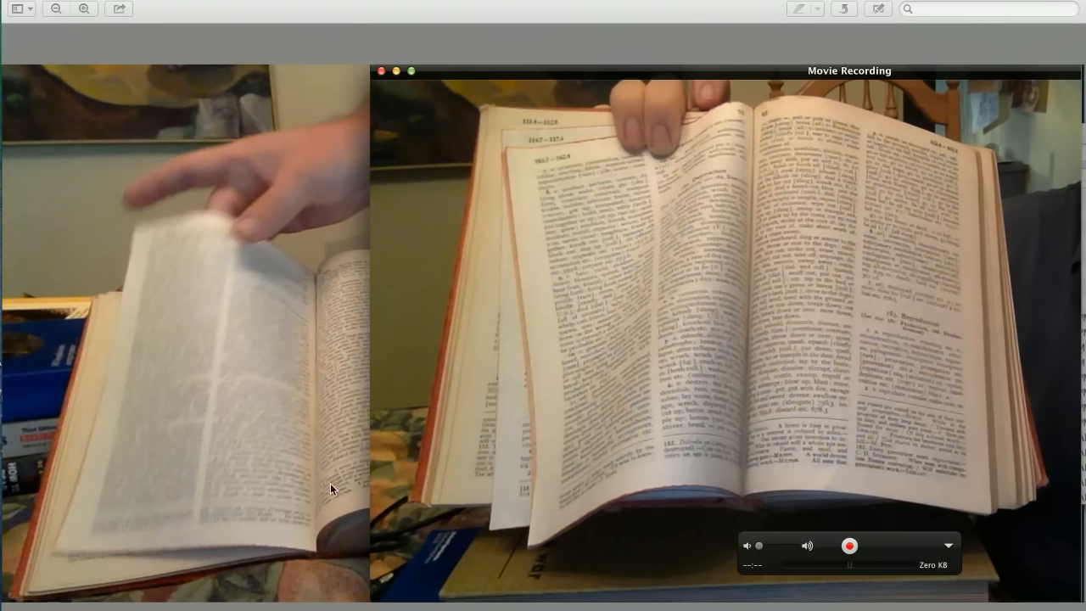
mouse_move(224, 387)
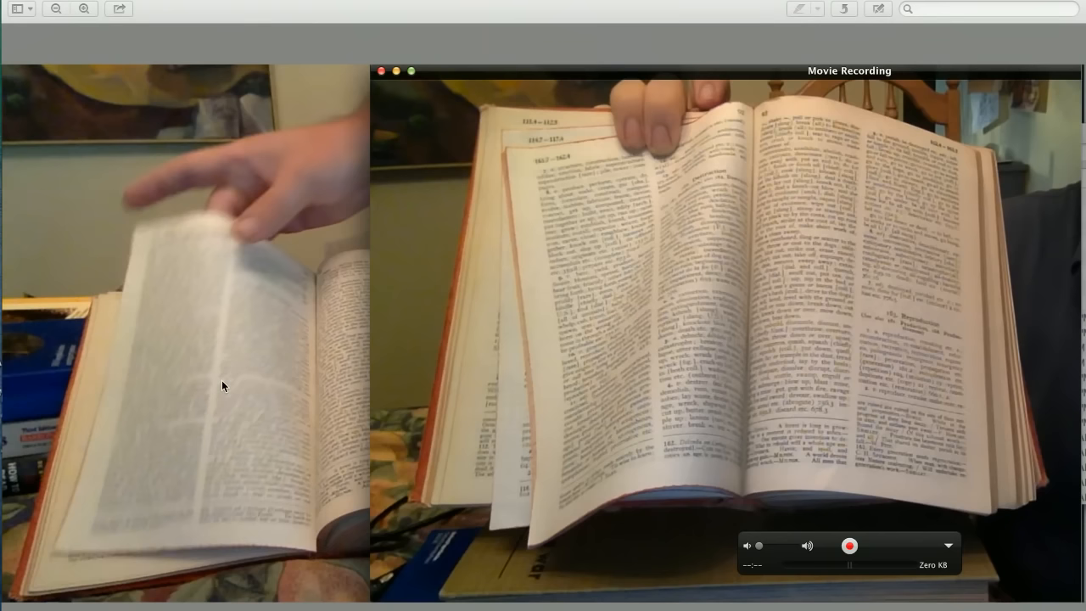
mouse_move(214, 383)
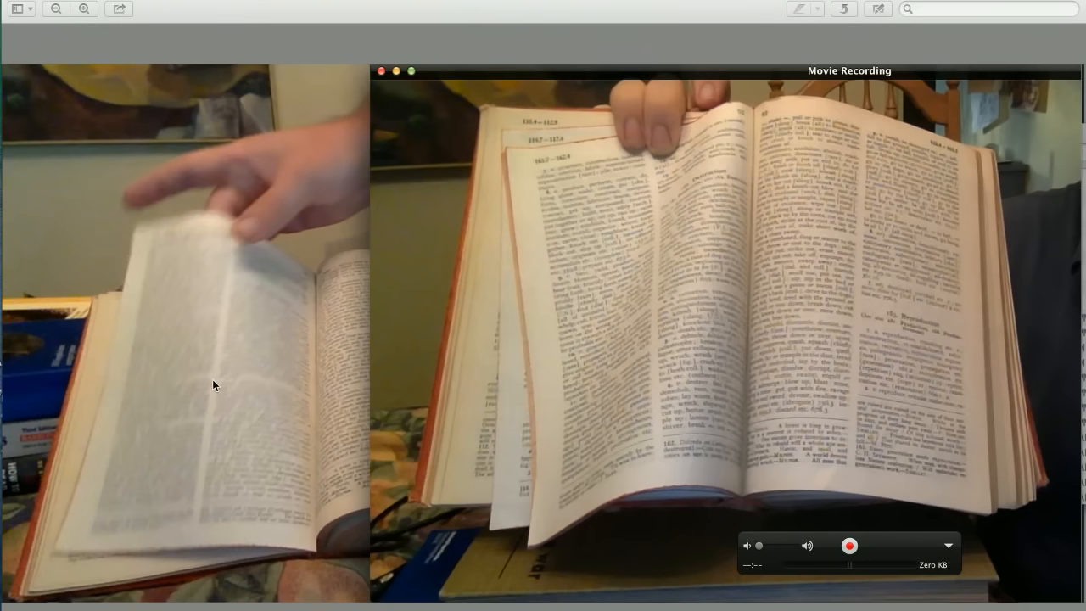
mouse_move(241, 442)
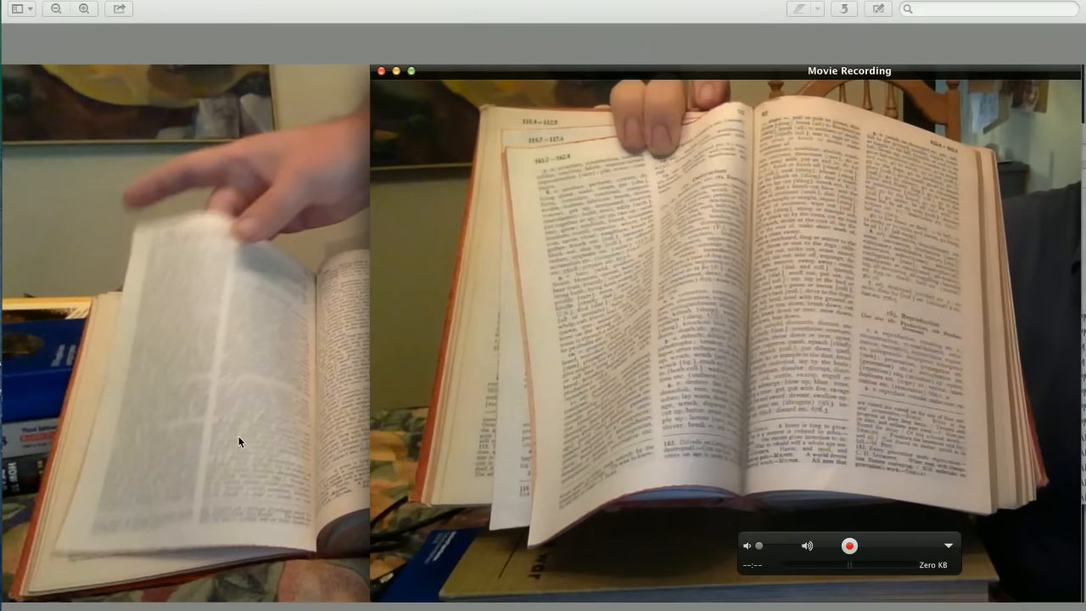
mouse_move(190, 314)
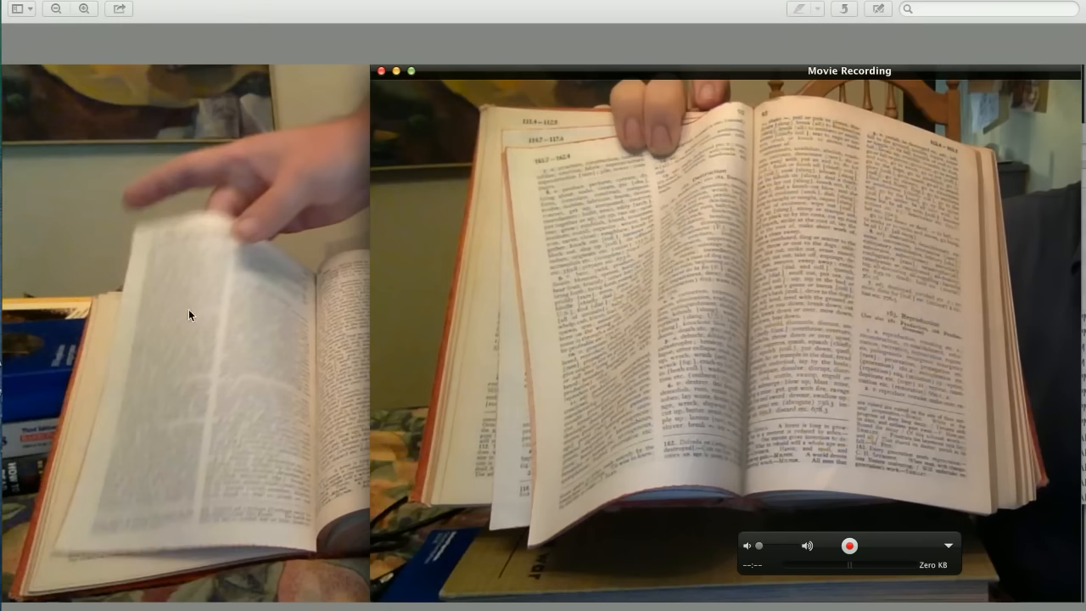
mouse_move(234, 286)
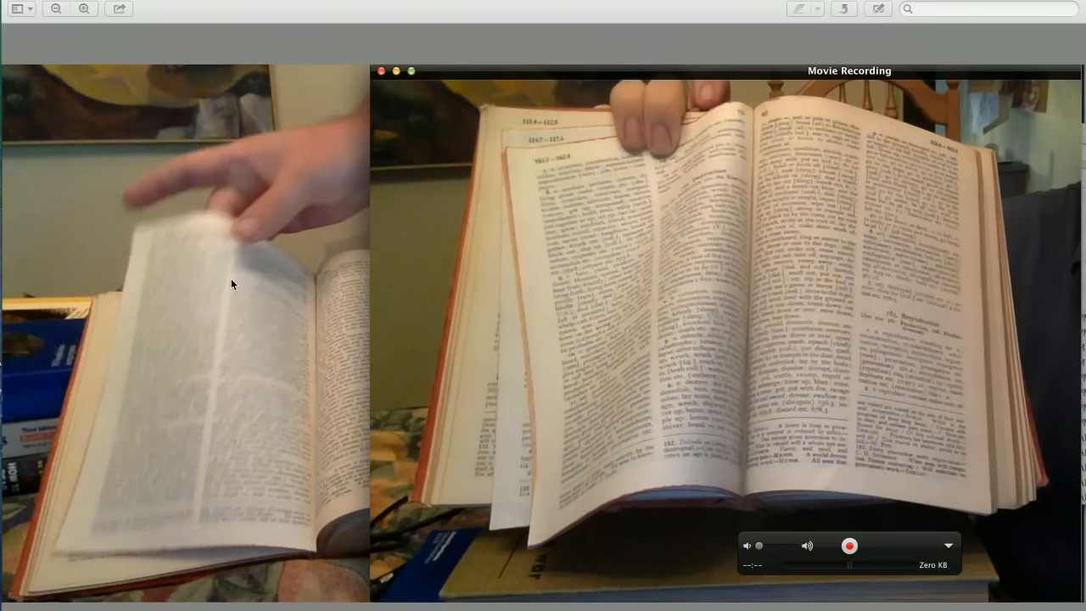
mouse_move(242, 431)
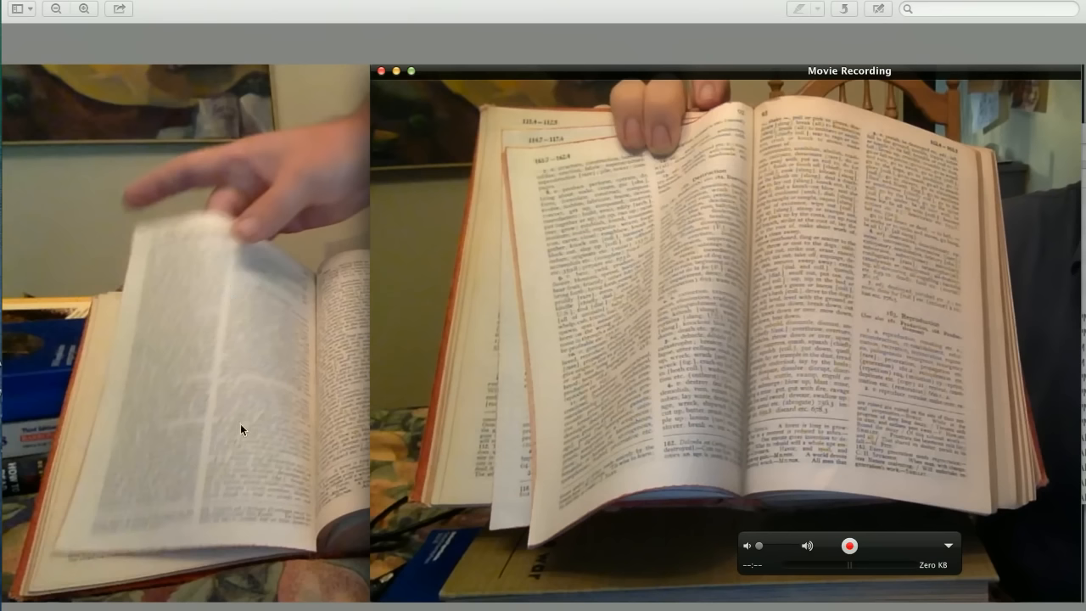
mouse_move(214, 414)
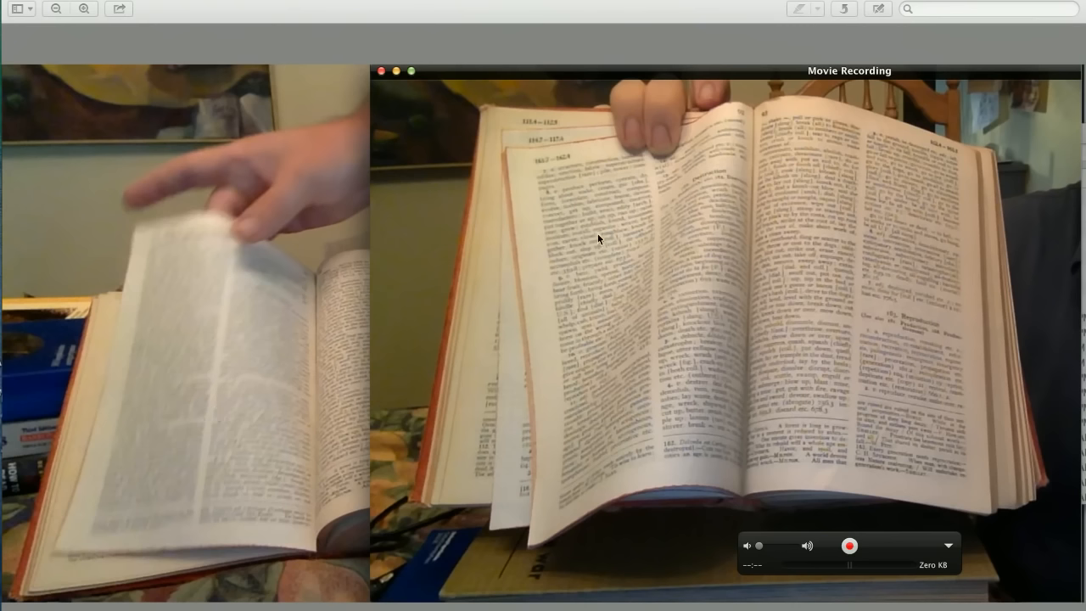
mouse_move(689, 268)
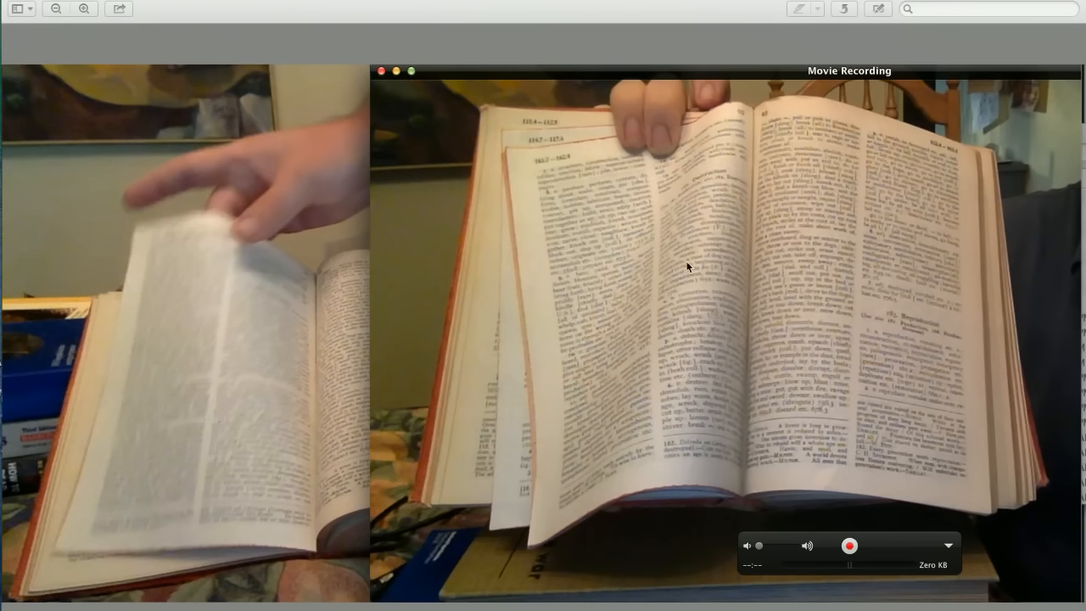
mouse_move(645, 319)
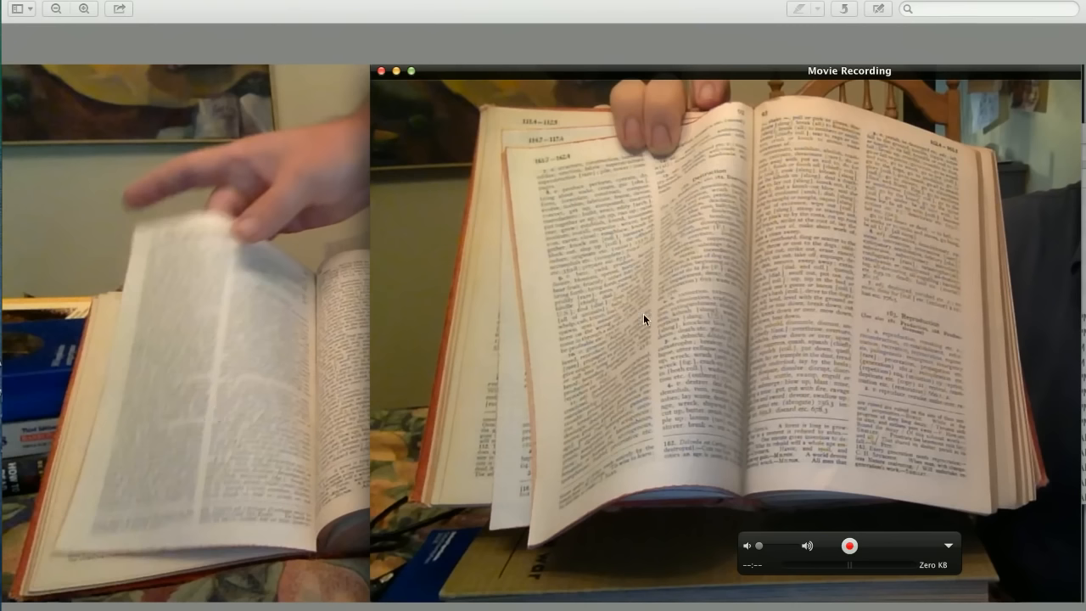
mouse_move(227, 309)
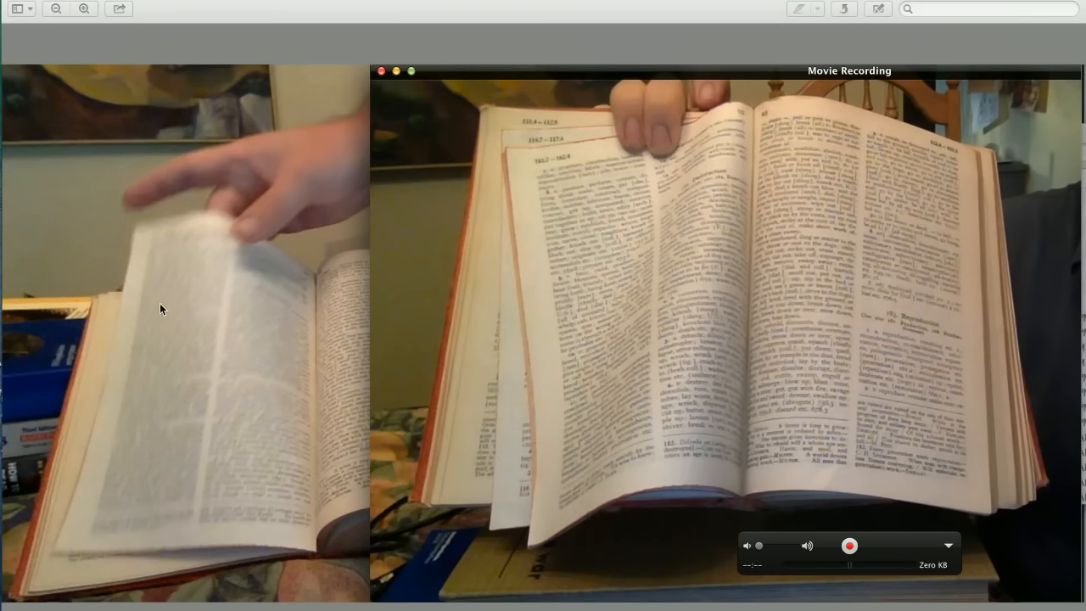
mouse_move(189, 397)
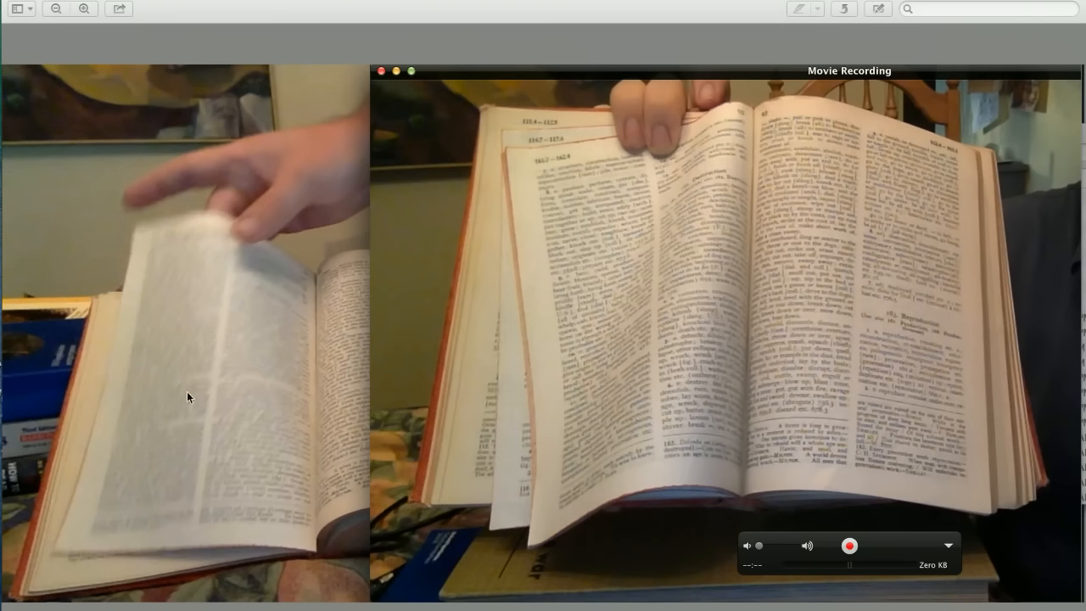
mouse_move(226, 272)
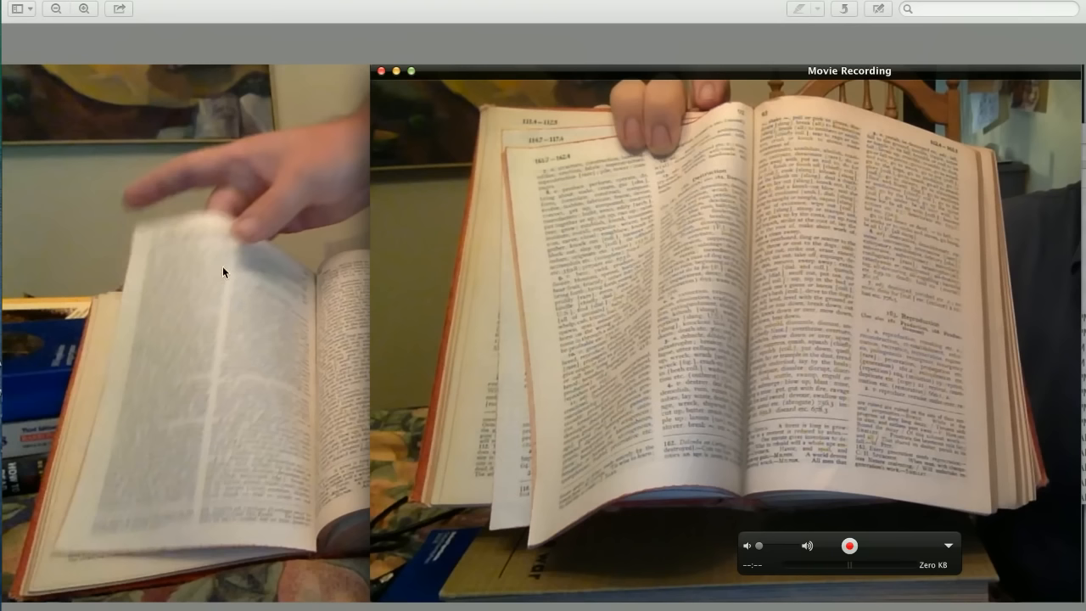
mouse_move(228, 472)
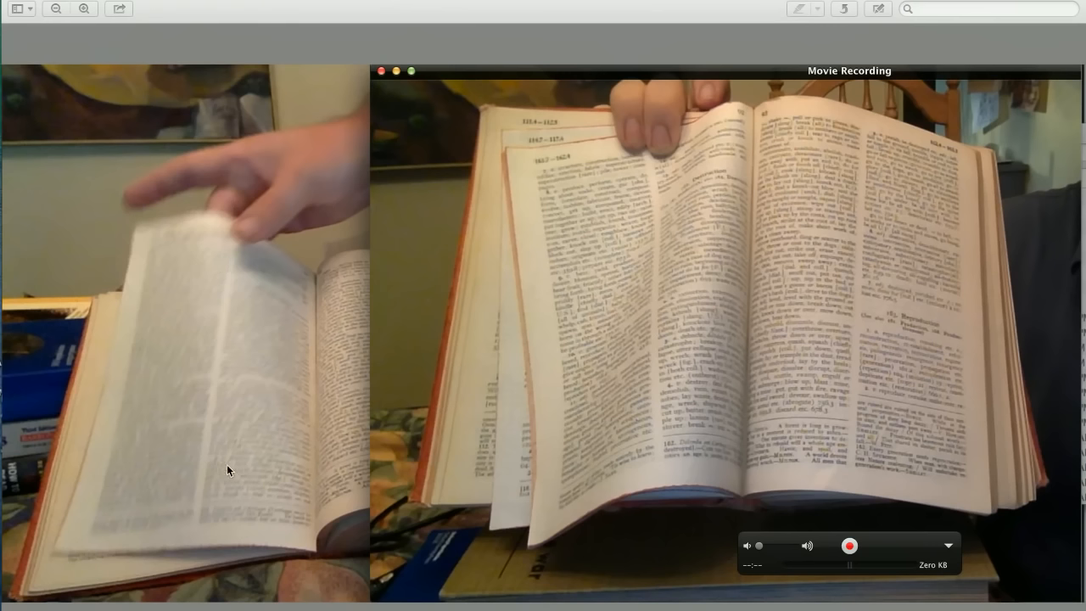
mouse_move(642, 214)
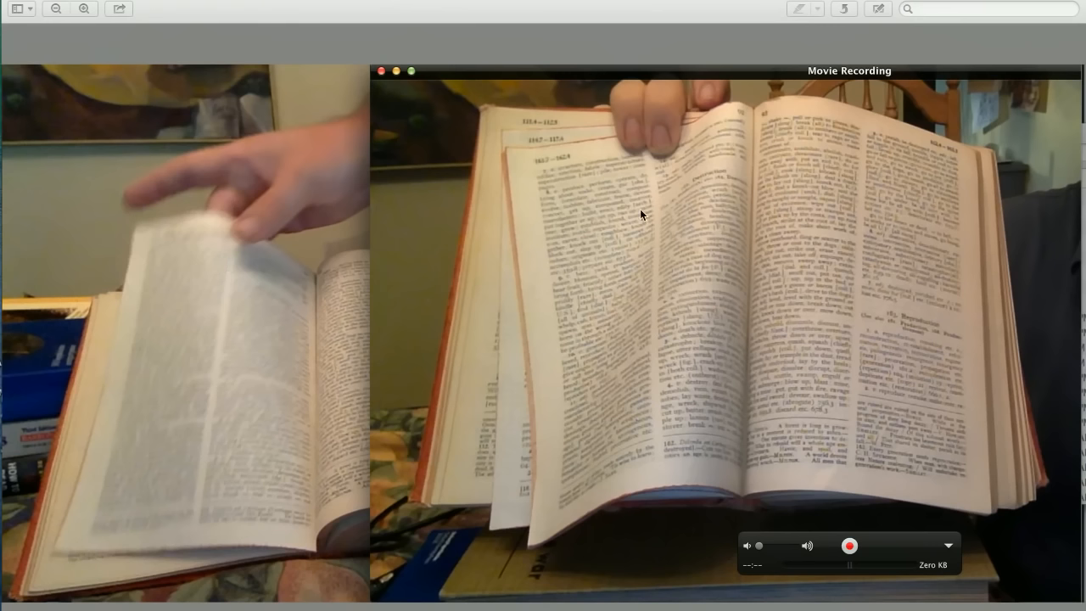
mouse_move(653, 340)
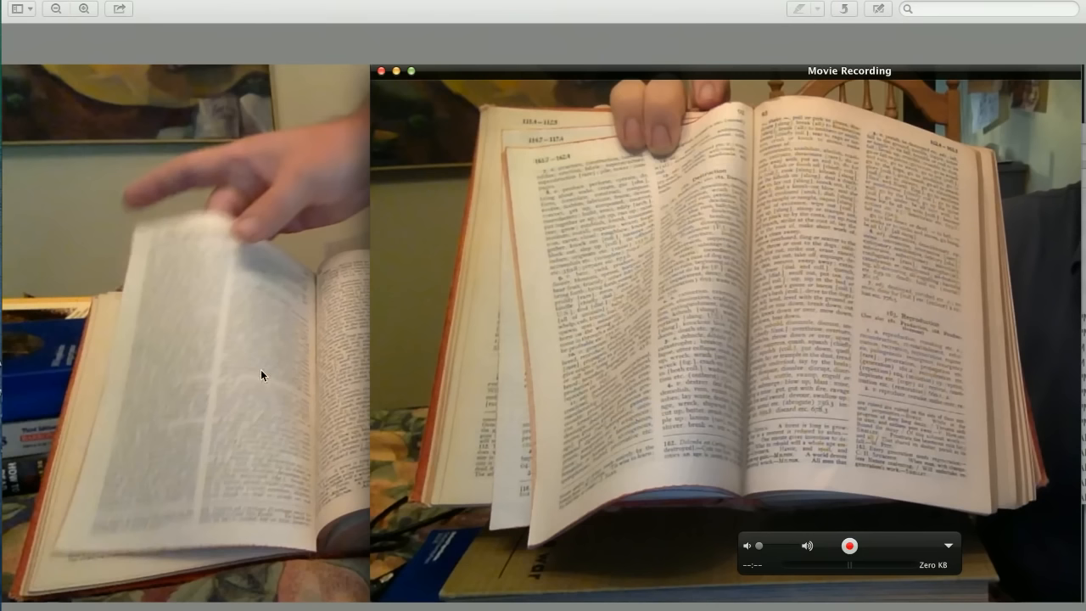
mouse_move(677, 253)
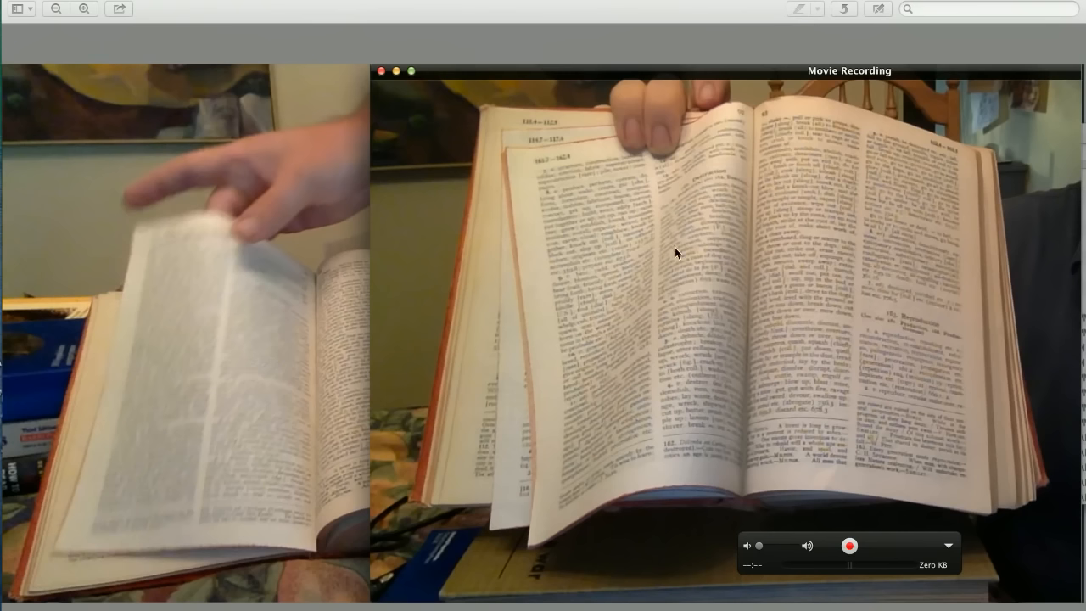
mouse_move(472, 295)
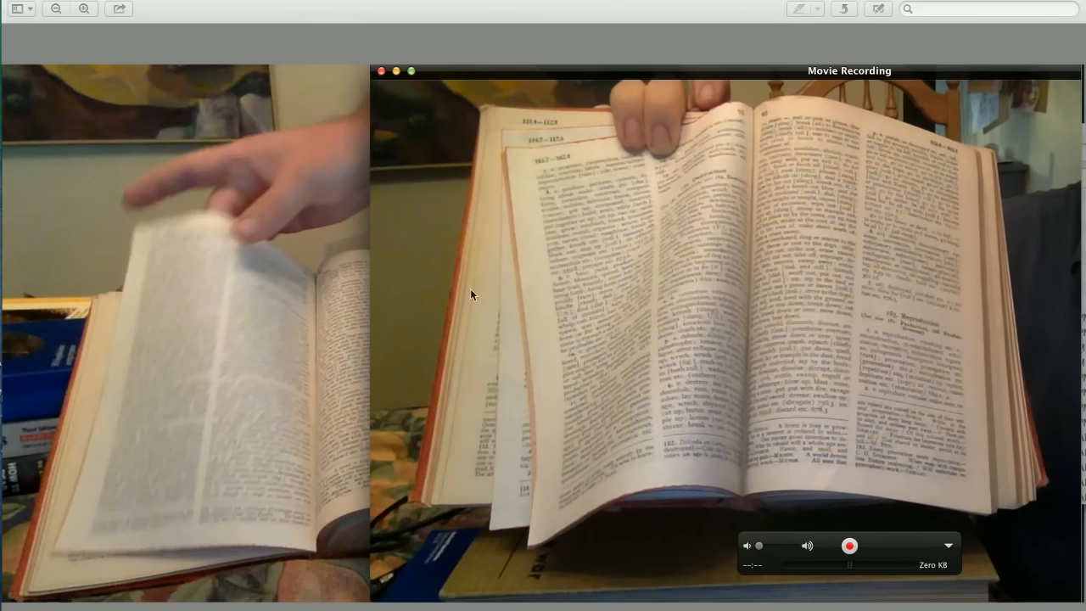
mouse_move(557, 313)
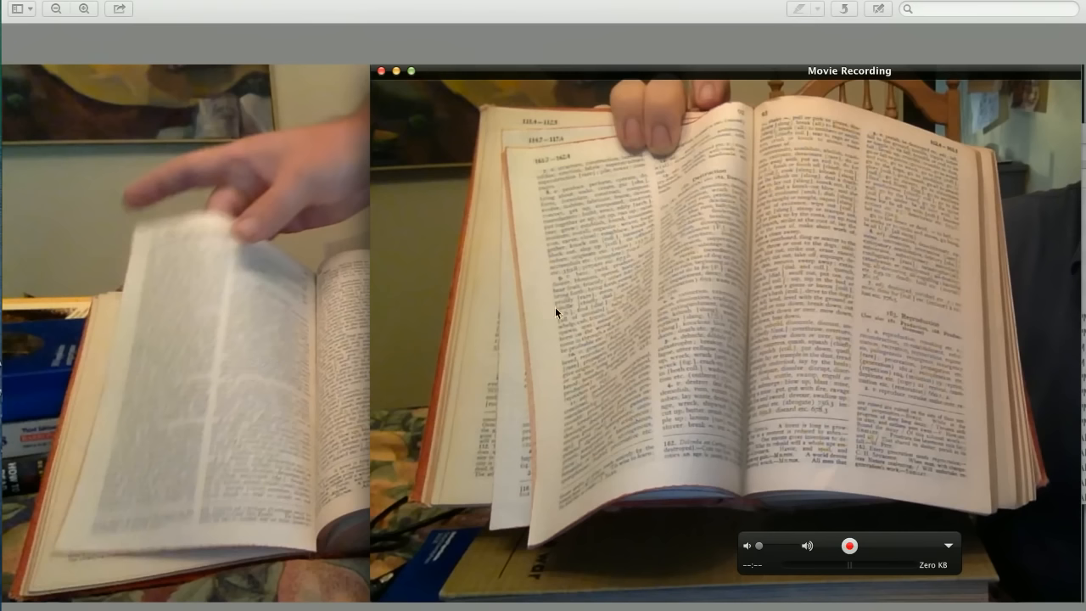
mouse_move(658, 271)
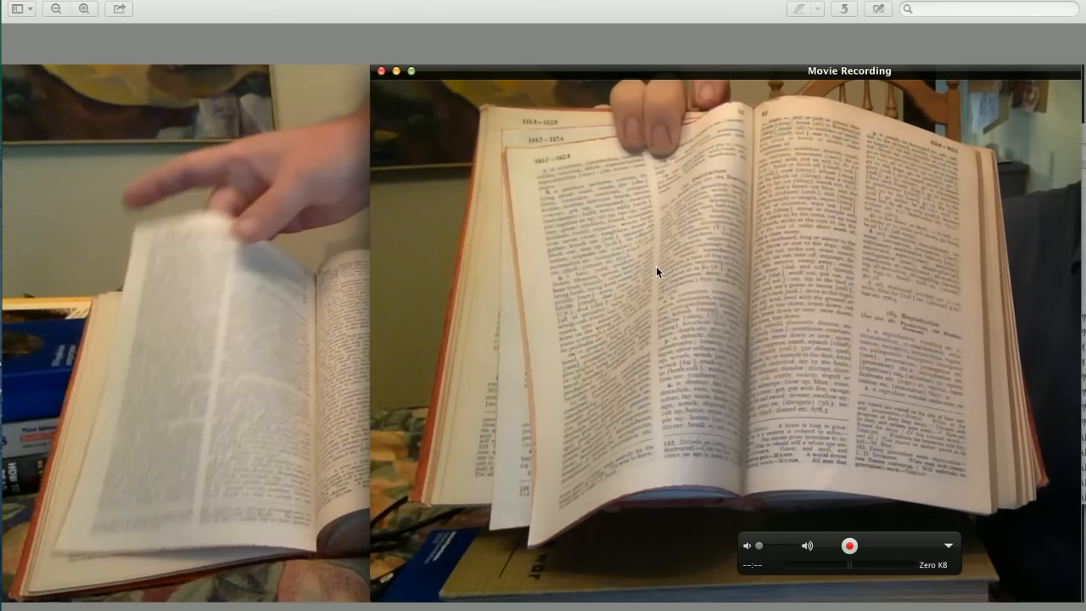
mouse_move(660, 312)
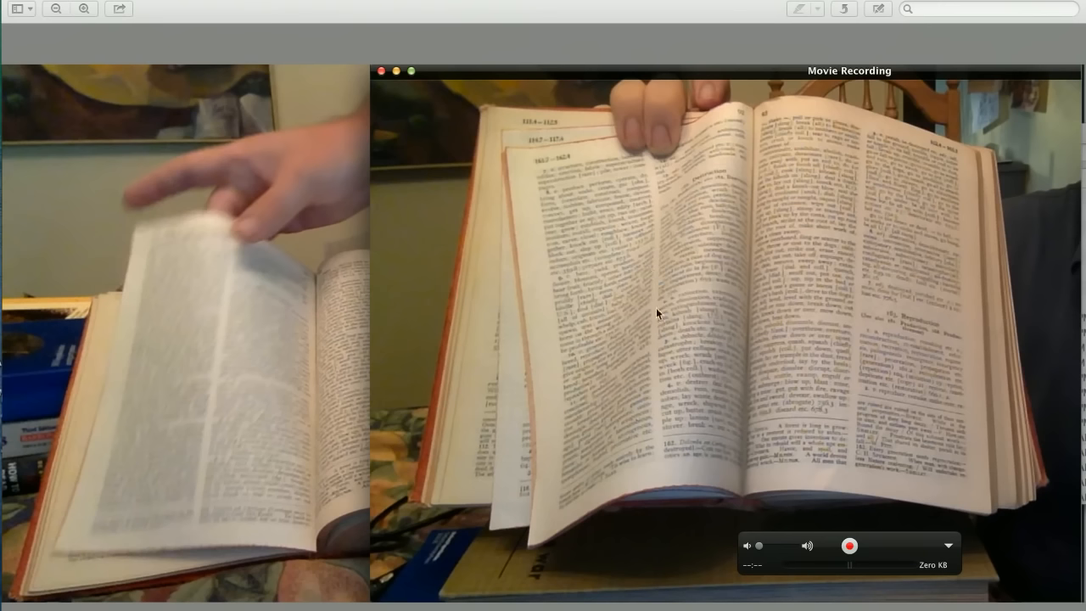
mouse_move(638, 536)
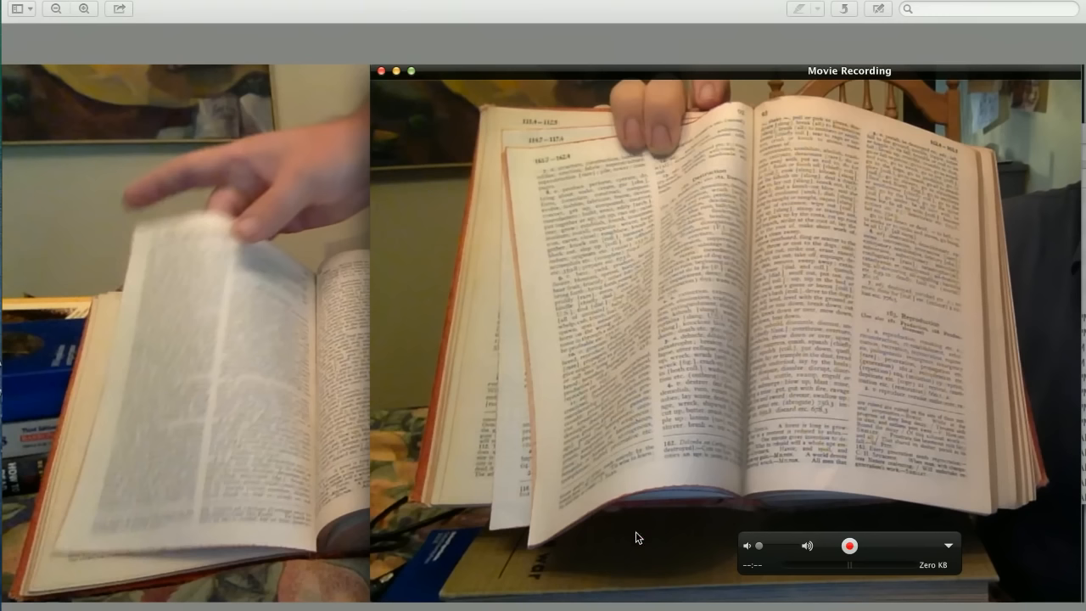
mouse_move(265, 455)
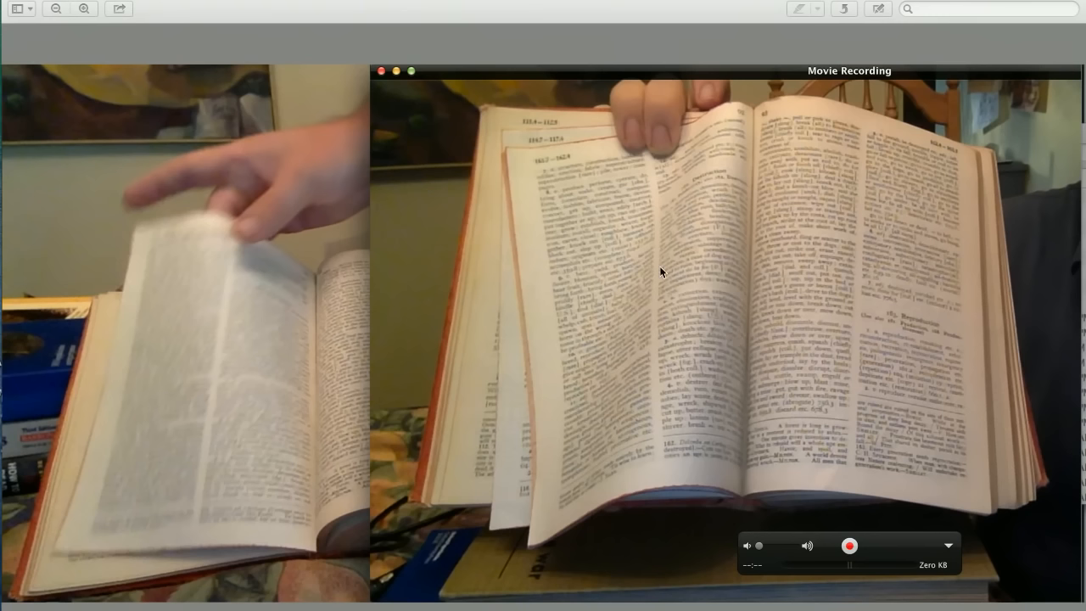
mouse_move(726, 265)
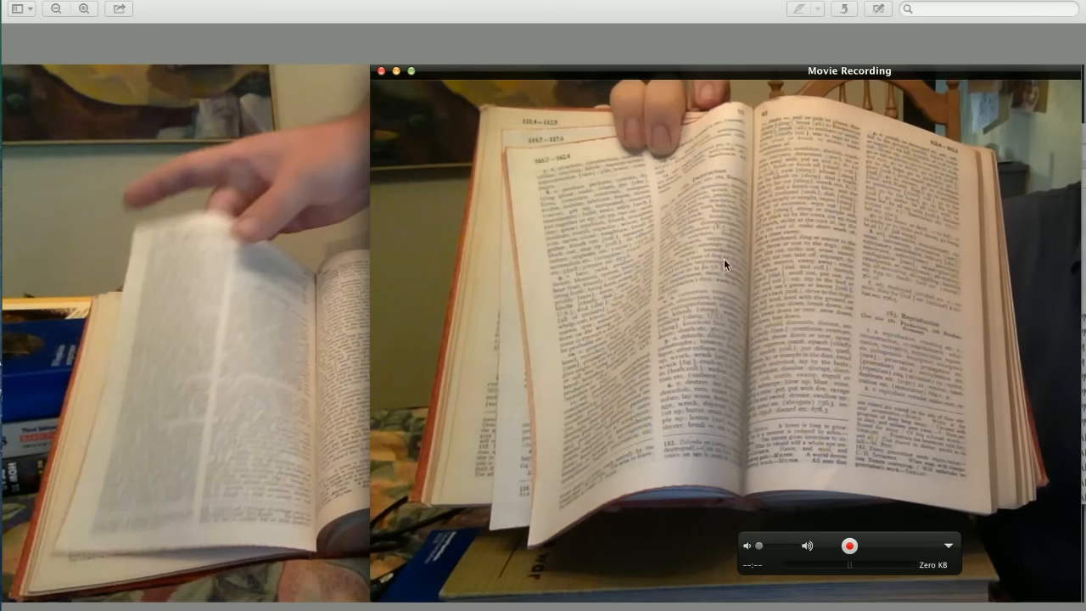
mouse_move(648, 404)
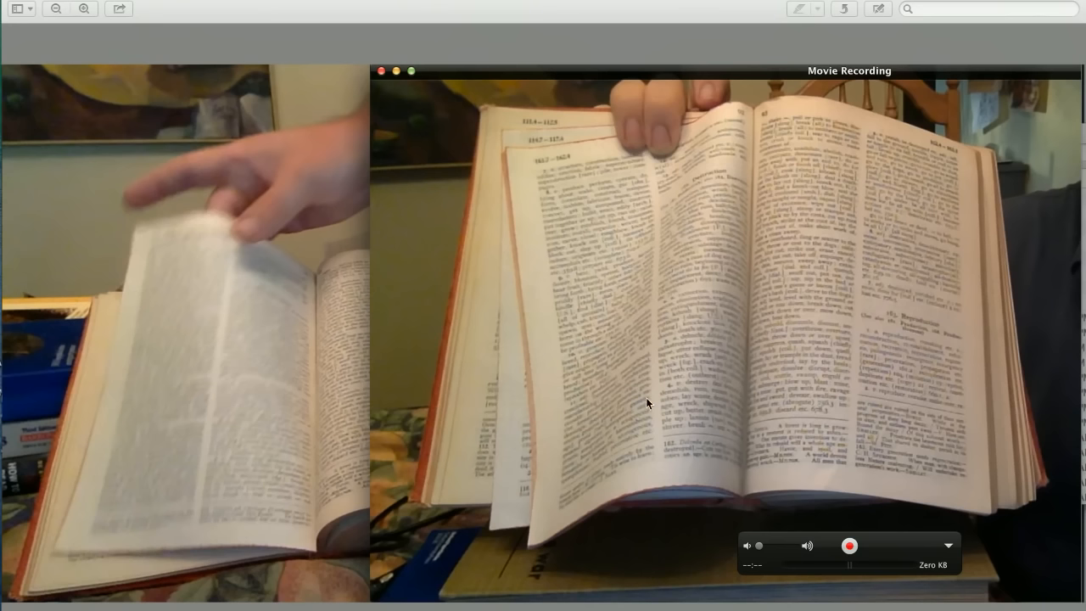
mouse_move(234, 317)
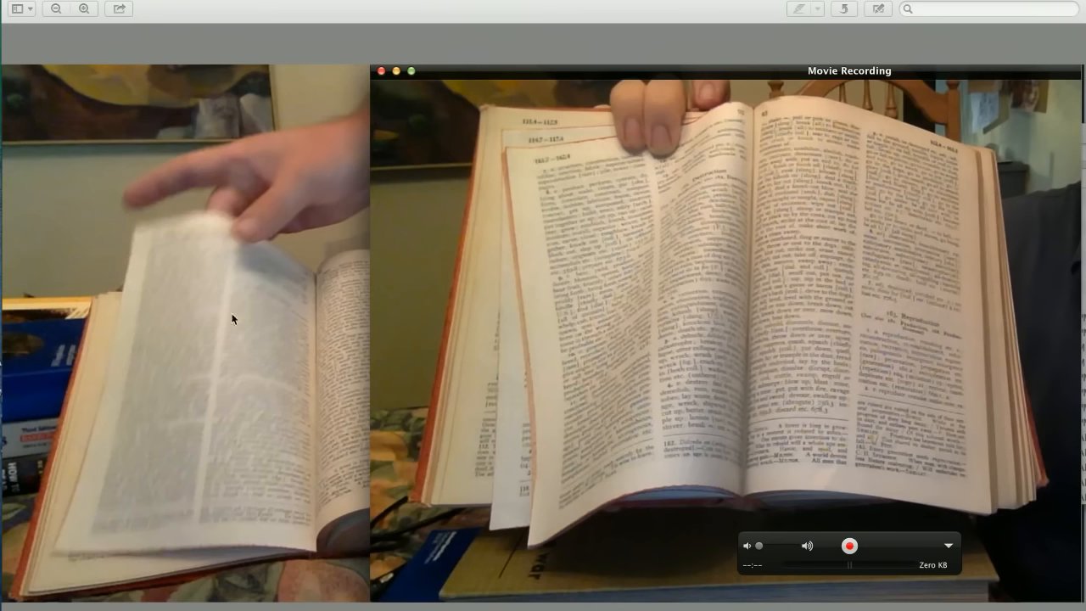
mouse_move(234, 288)
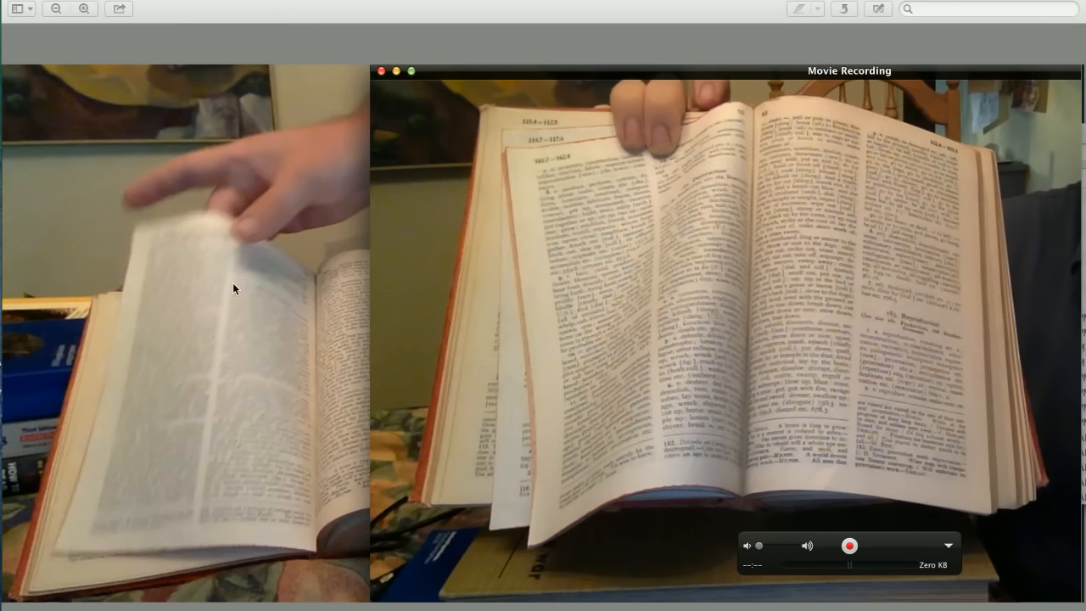
mouse_move(241, 434)
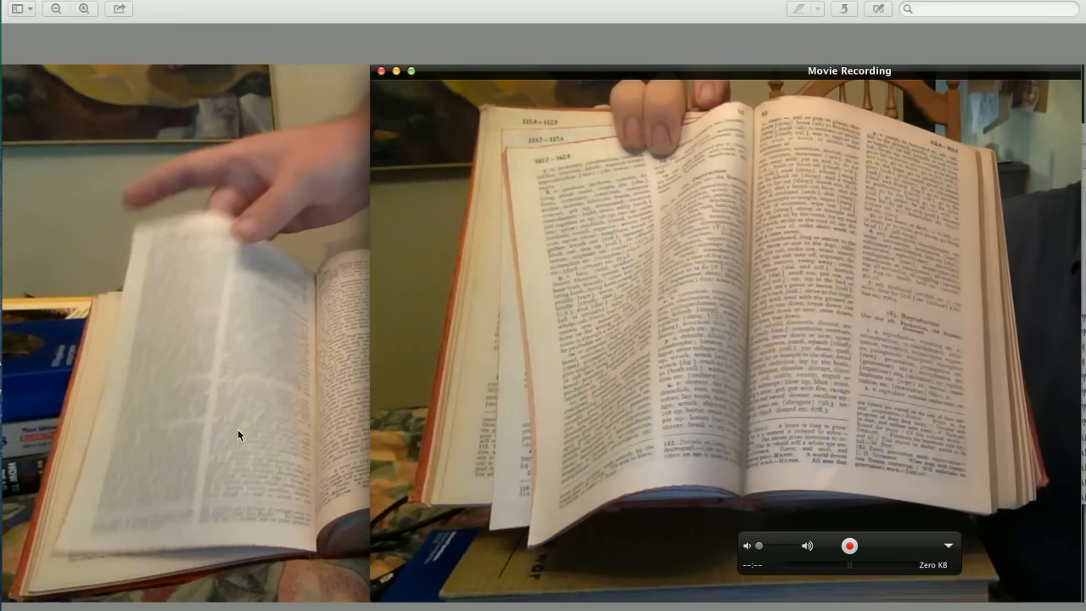
mouse_move(203, 461)
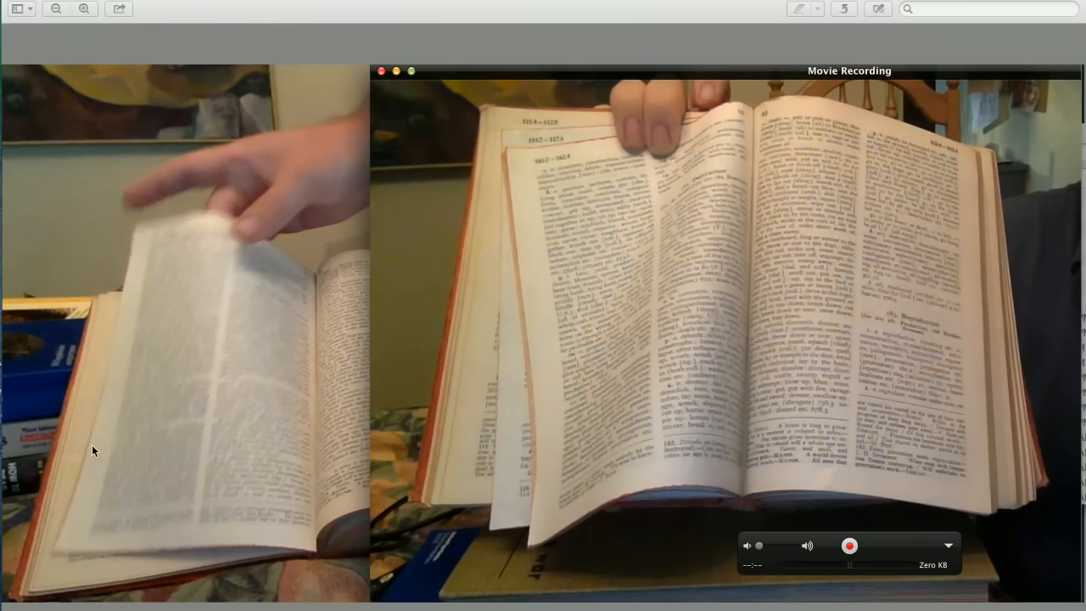
mouse_move(344, 478)
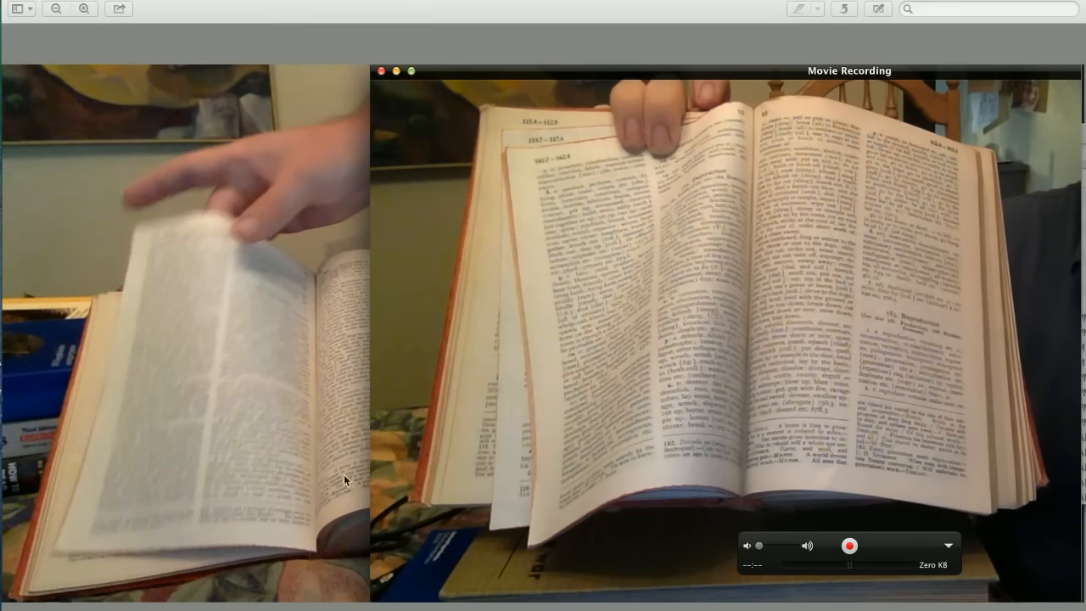
mouse_move(228, 404)
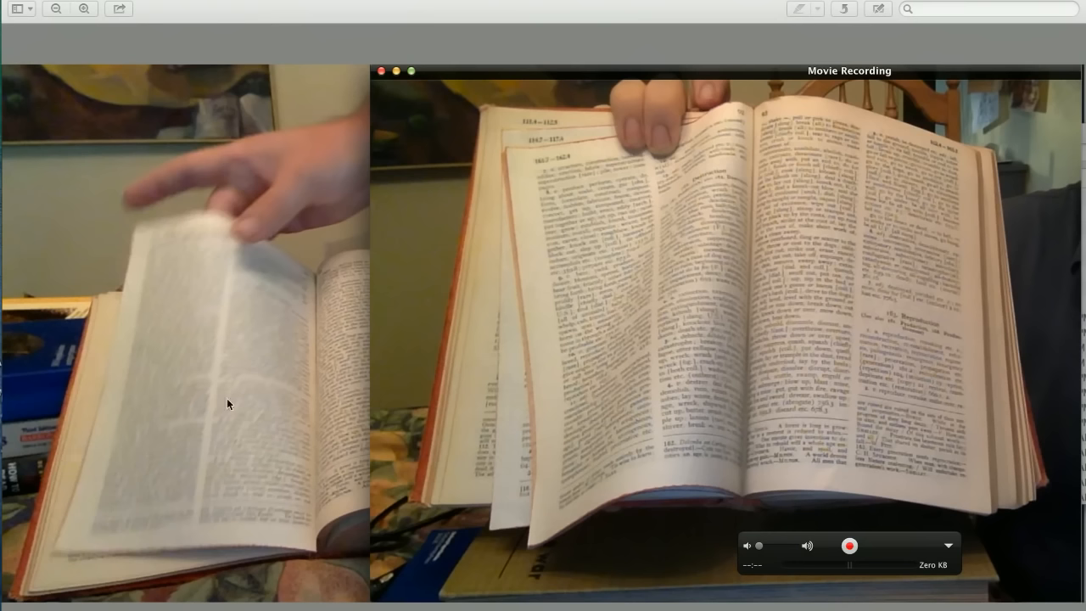
mouse_move(671, 290)
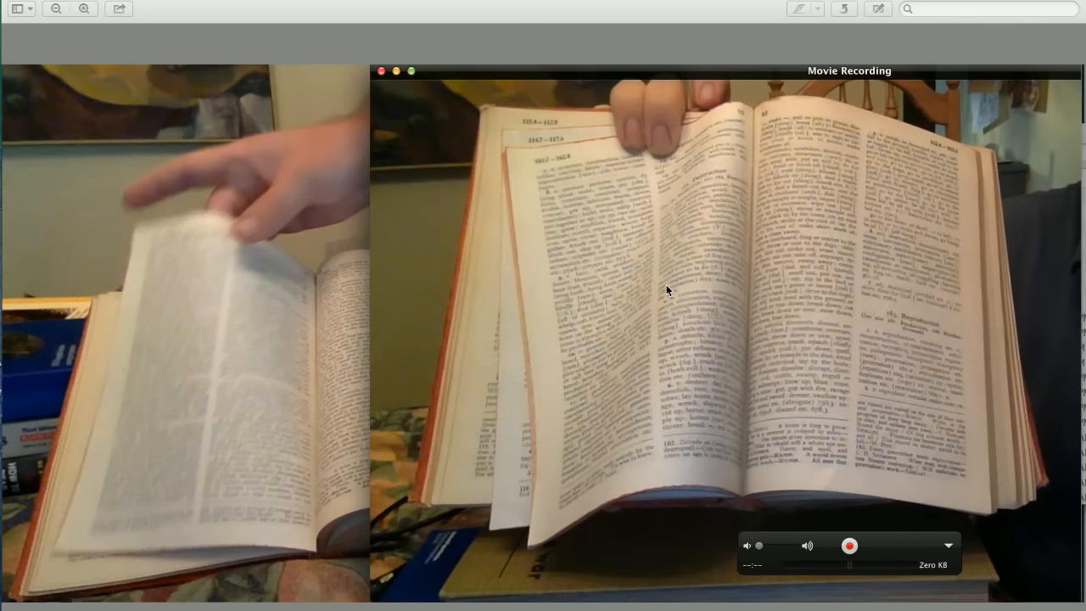
mouse_move(649, 269)
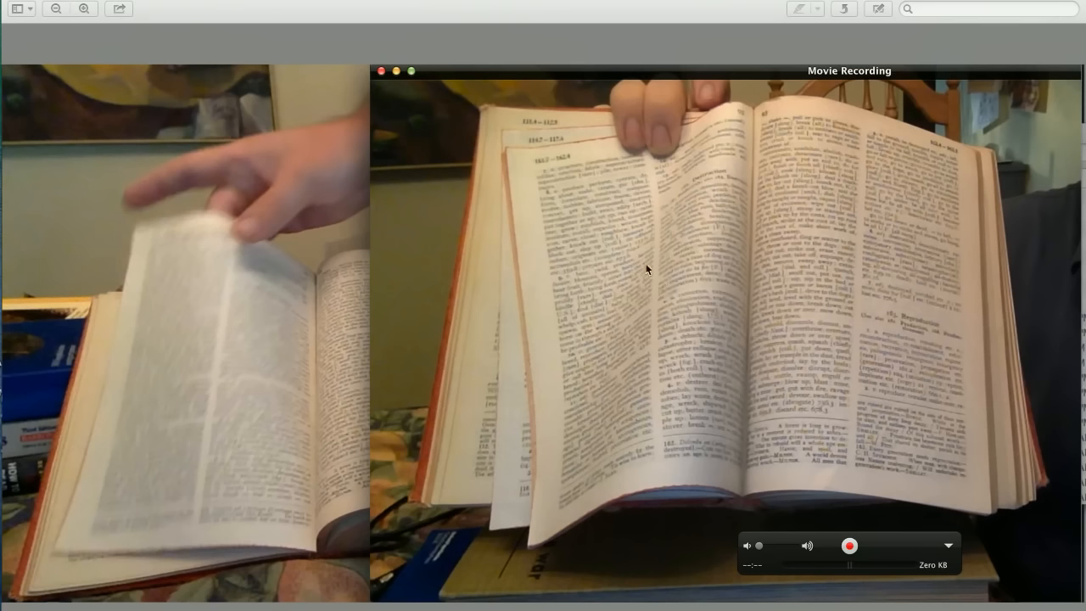
mouse_move(560, 387)
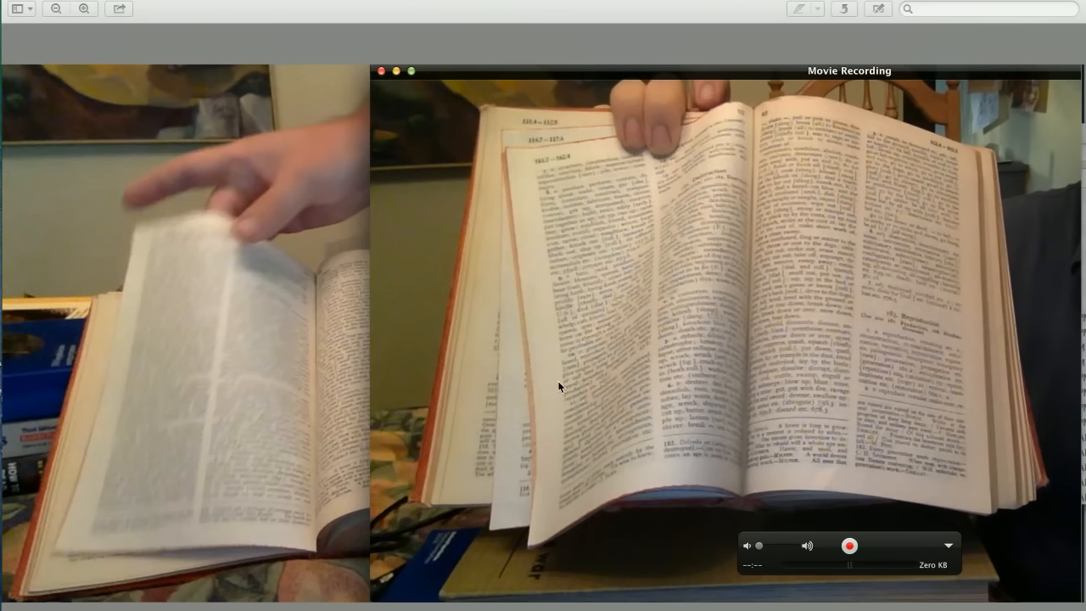
mouse_move(530, 392)
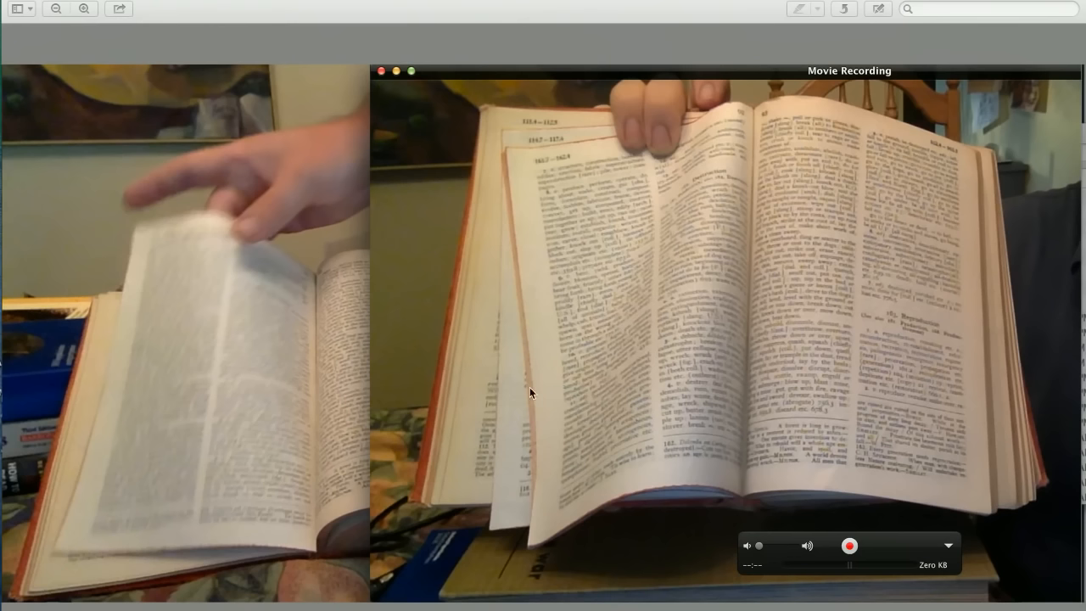
mouse_move(521, 401)
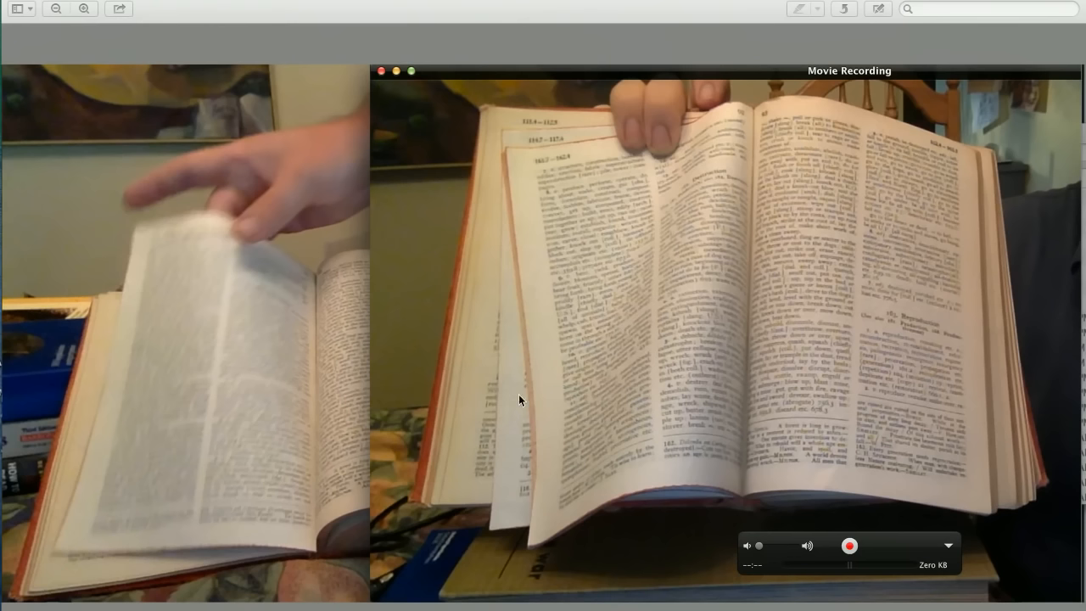
mouse_move(515, 396)
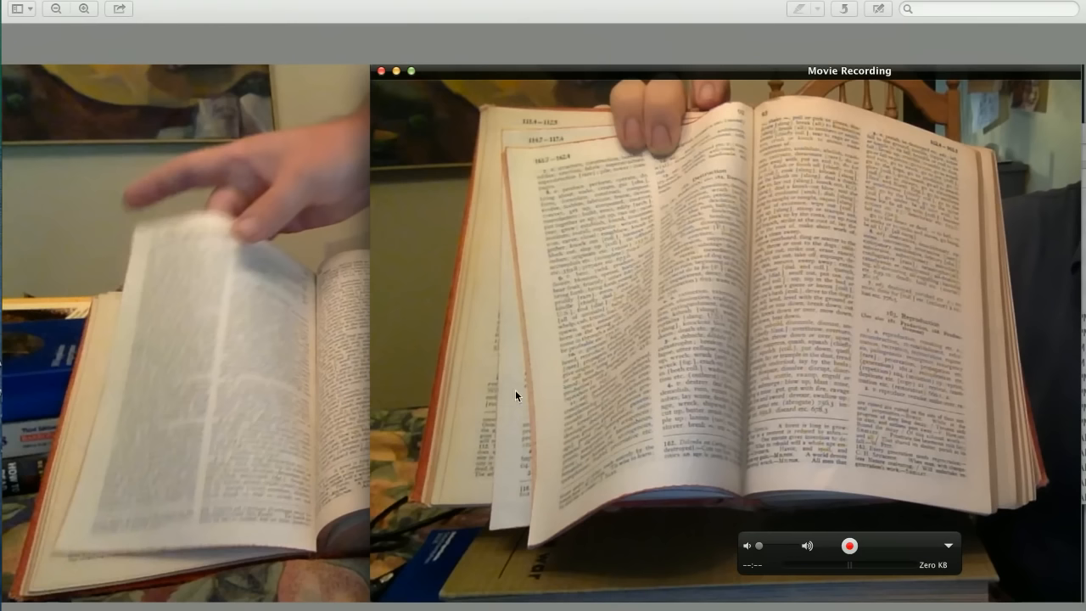
mouse_move(519, 471)
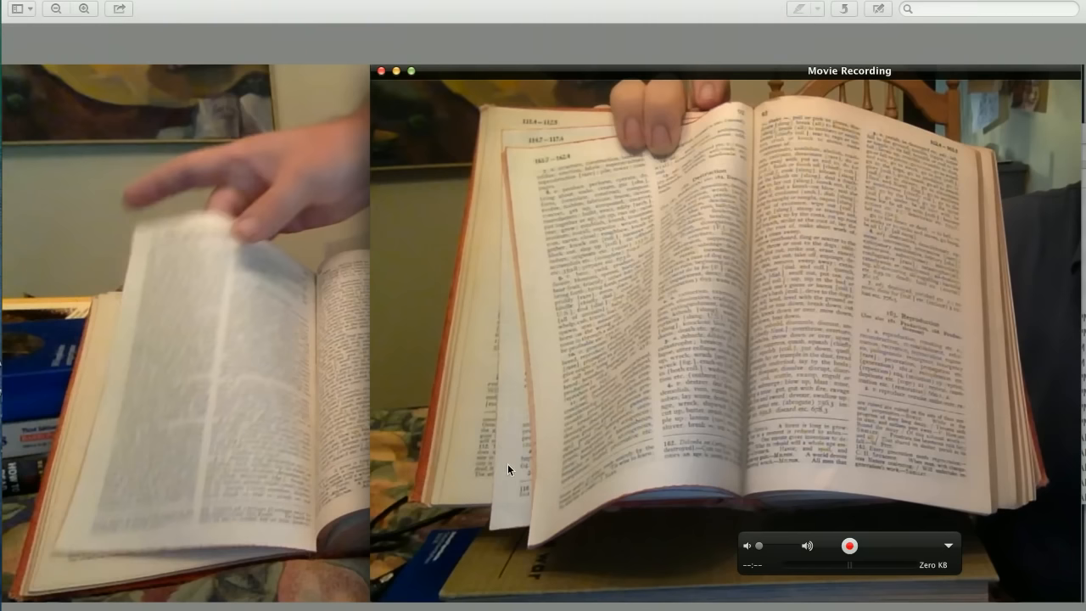
mouse_move(512, 461)
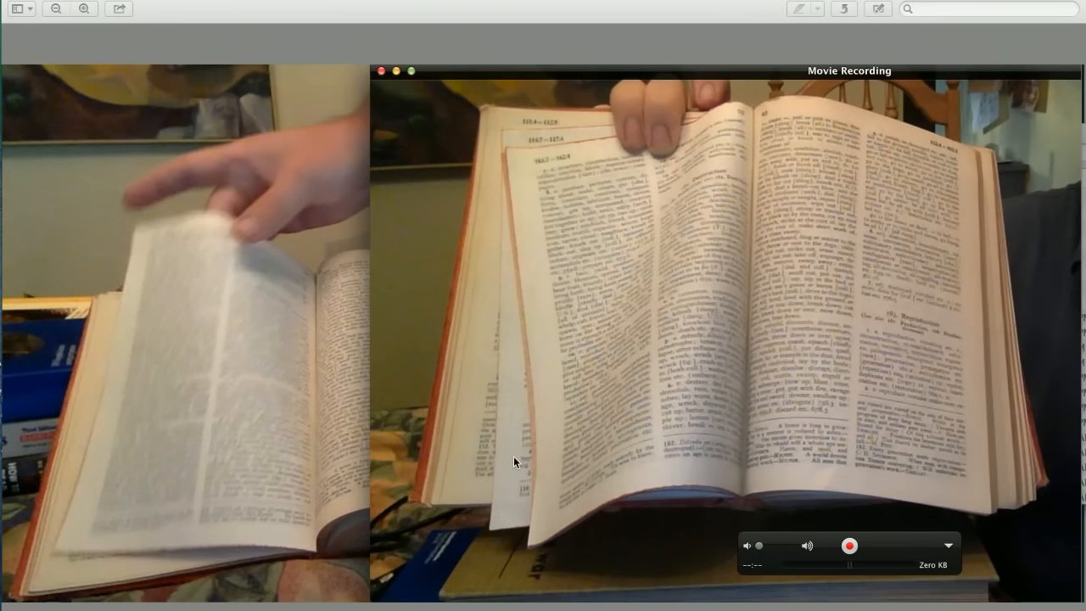
mouse_move(713, 387)
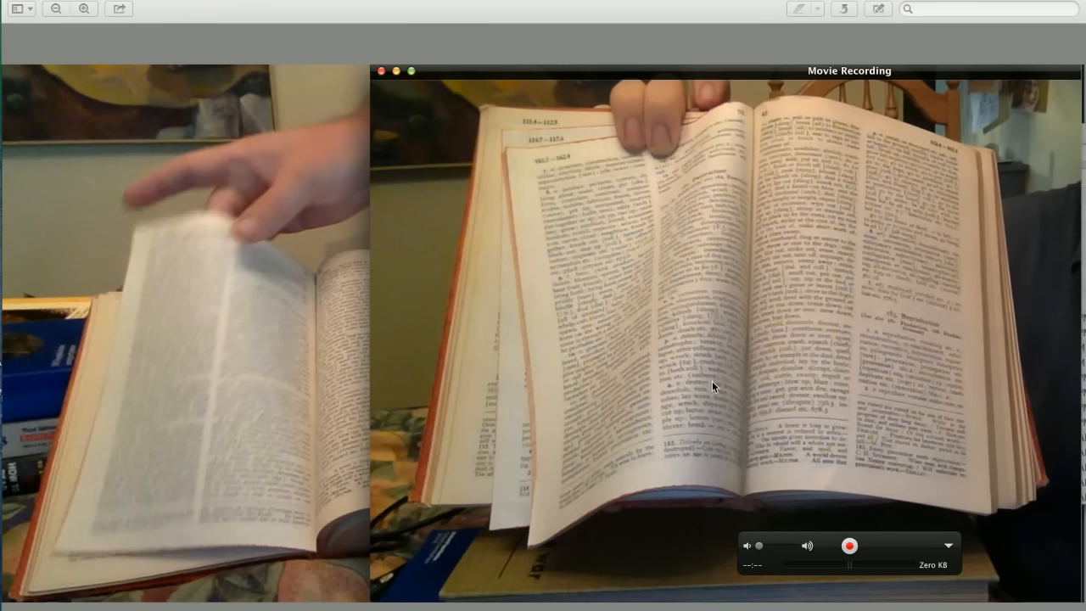
mouse_move(542, 458)
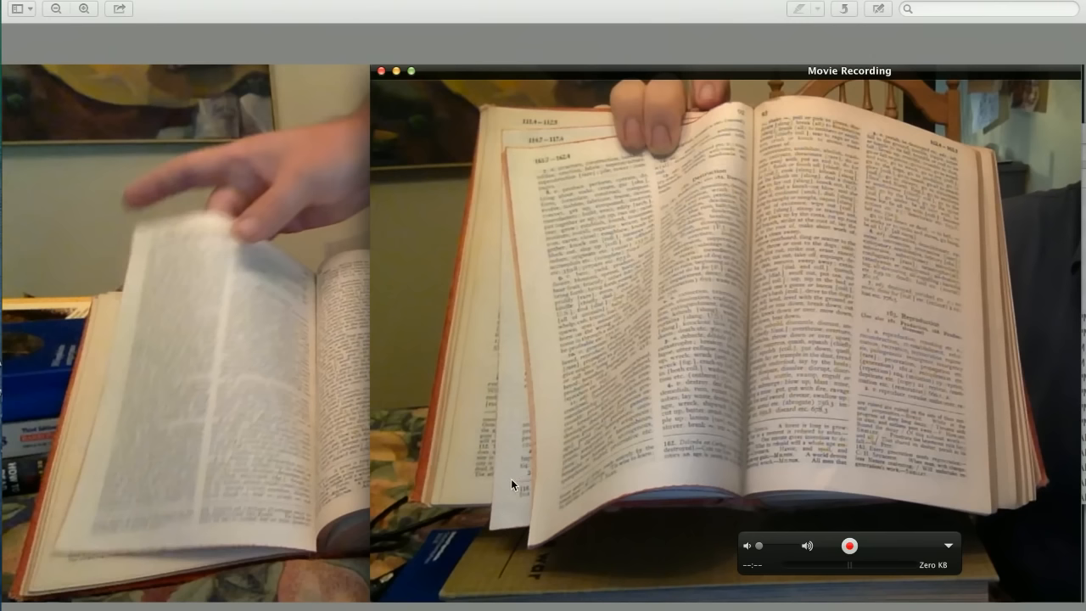
mouse_move(614, 427)
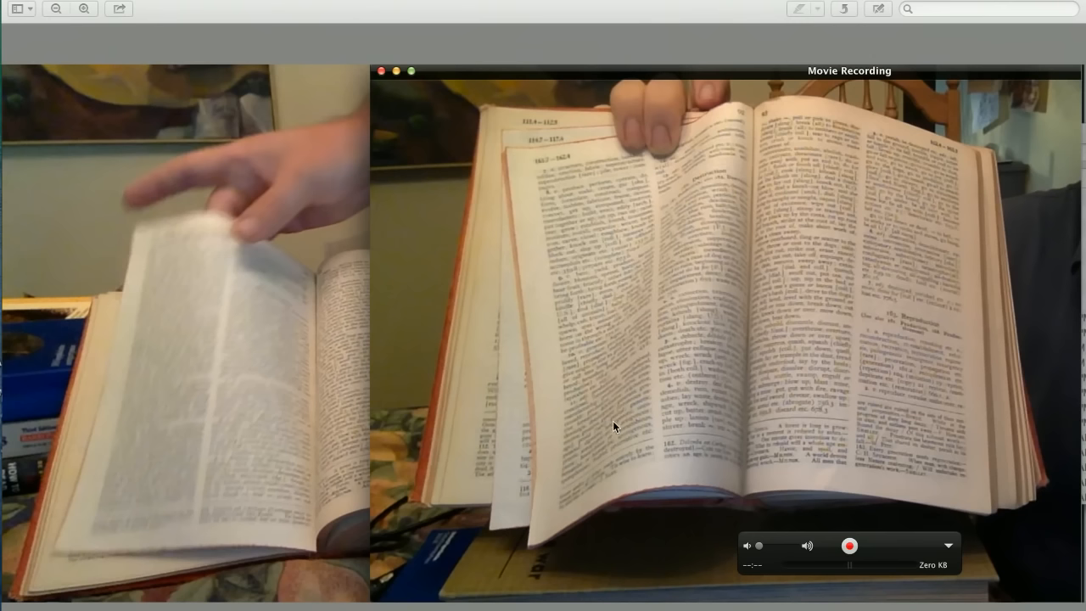
mouse_move(772, 217)
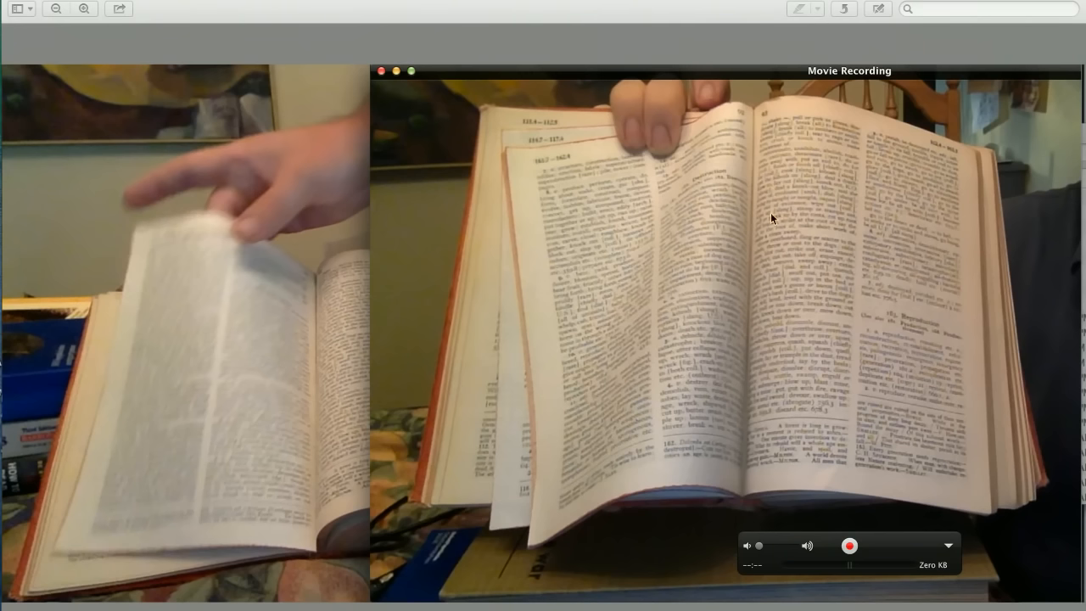
mouse_move(581, 482)
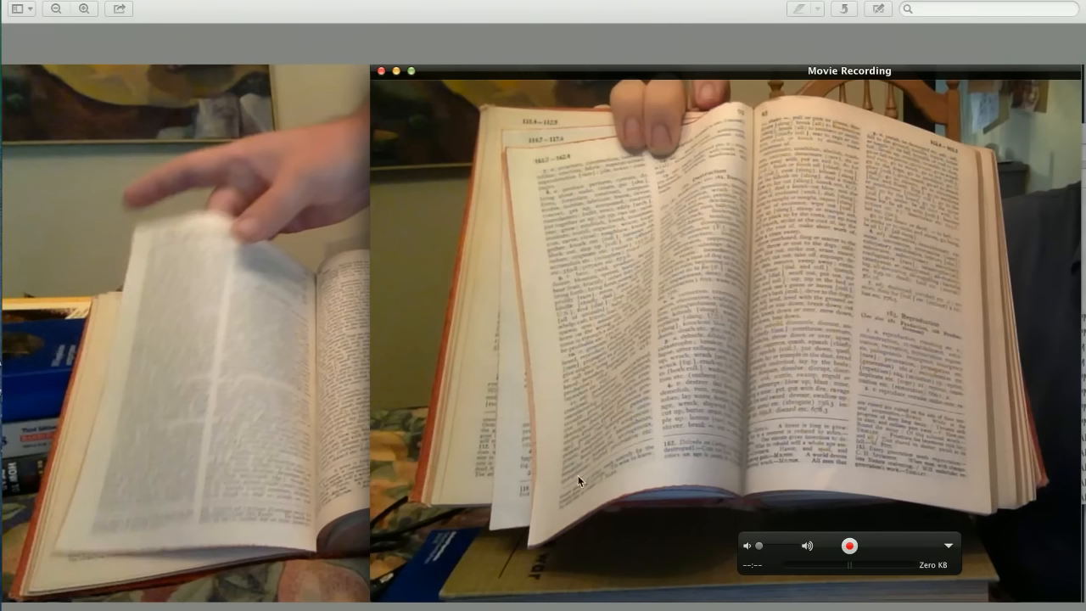
mouse_move(513, 506)
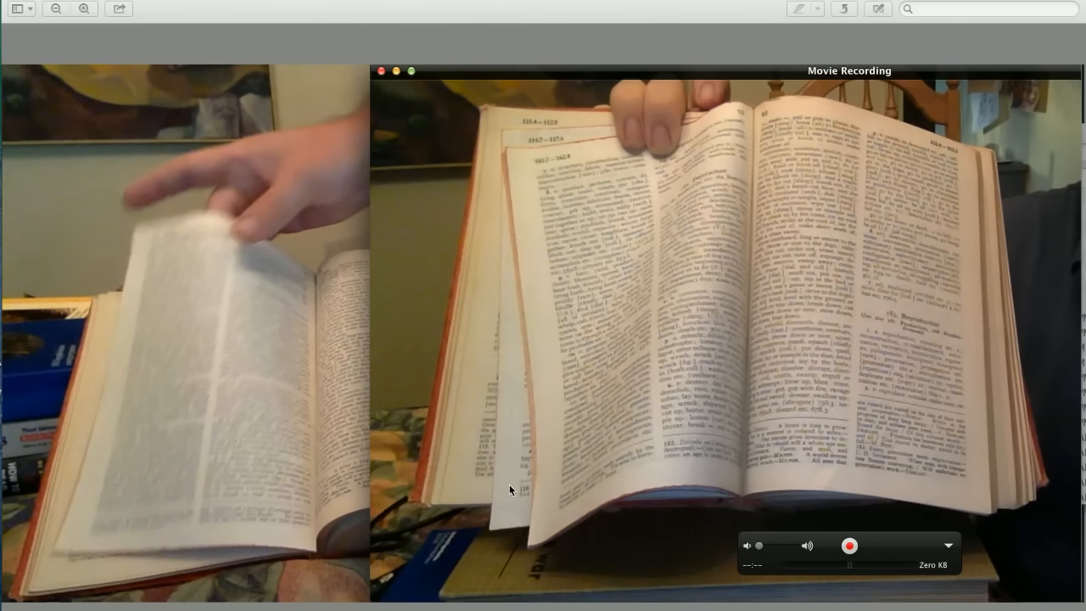
mouse_move(506, 482)
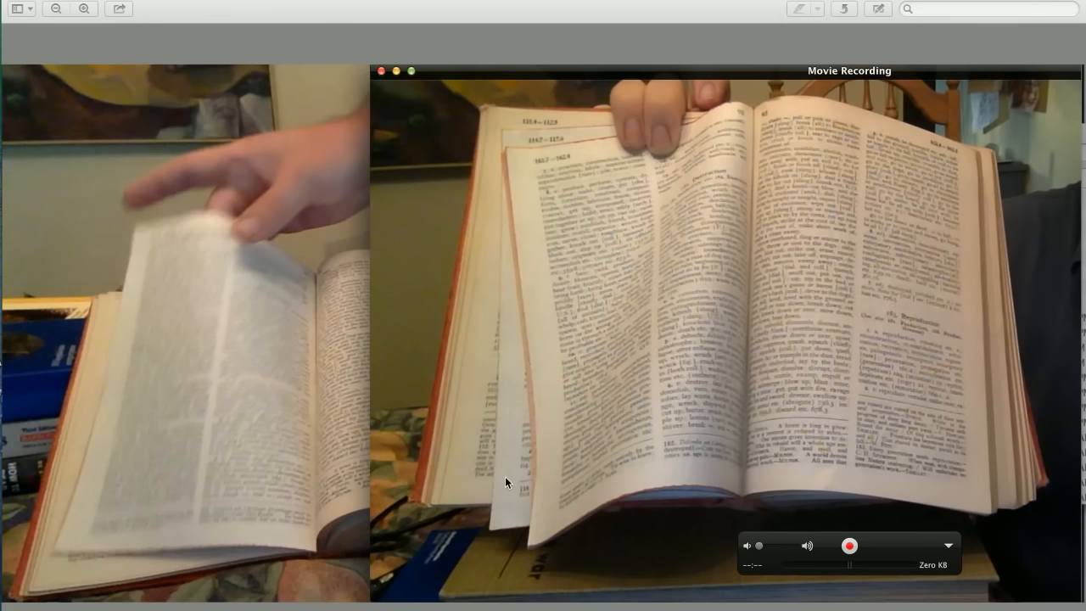
mouse_move(715, 278)
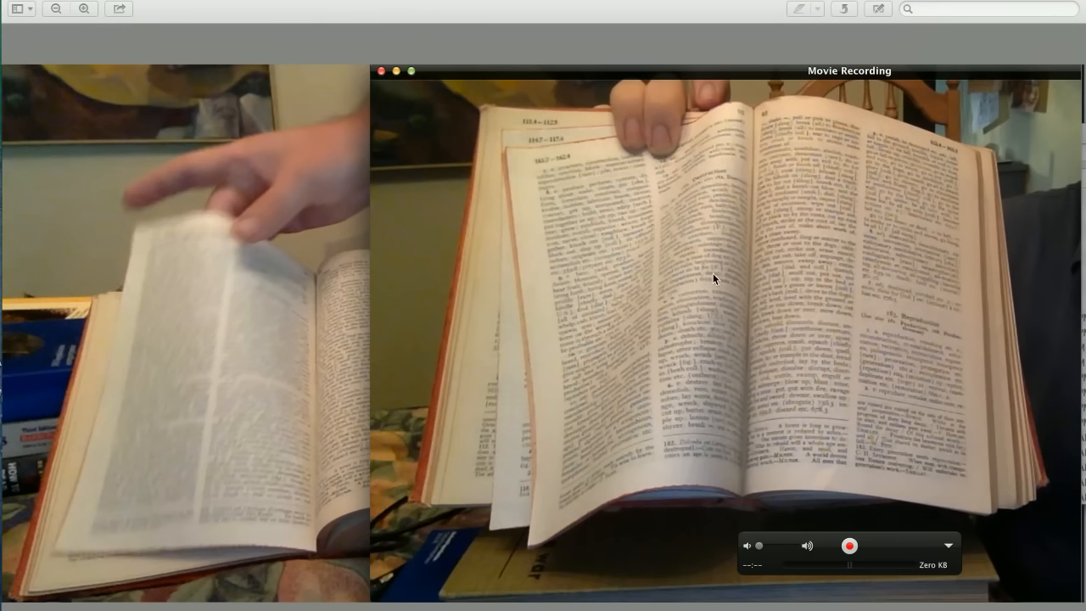
mouse_move(635, 389)
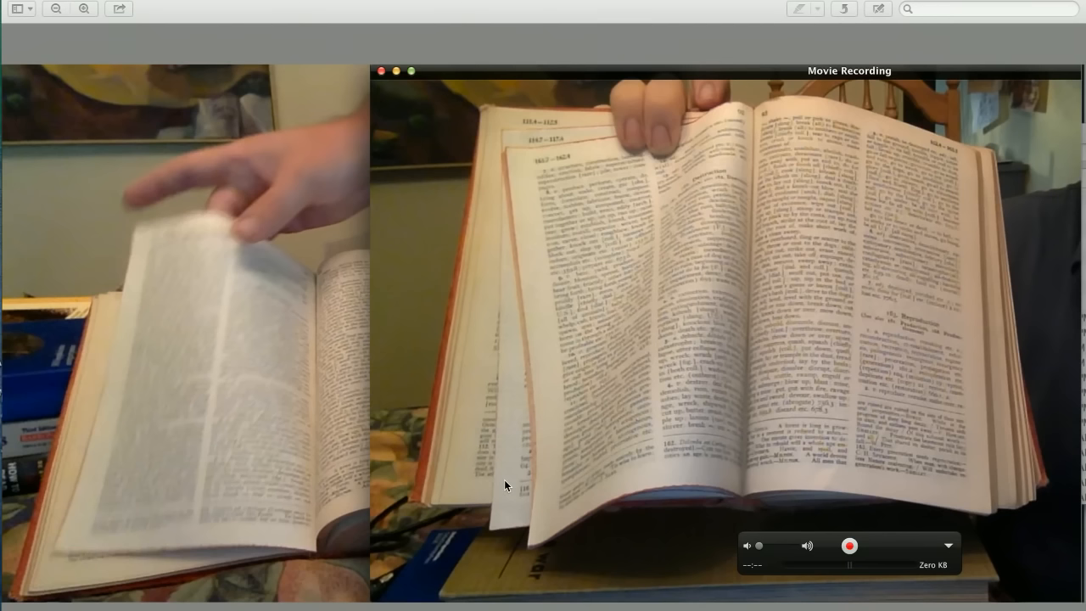
mouse_move(506, 472)
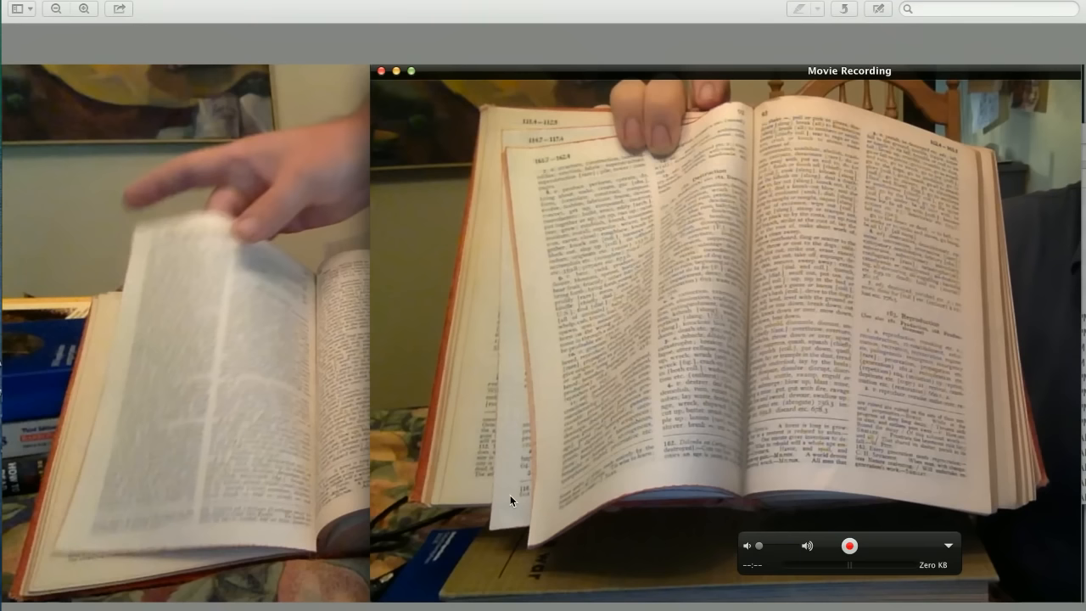
mouse_move(312, 469)
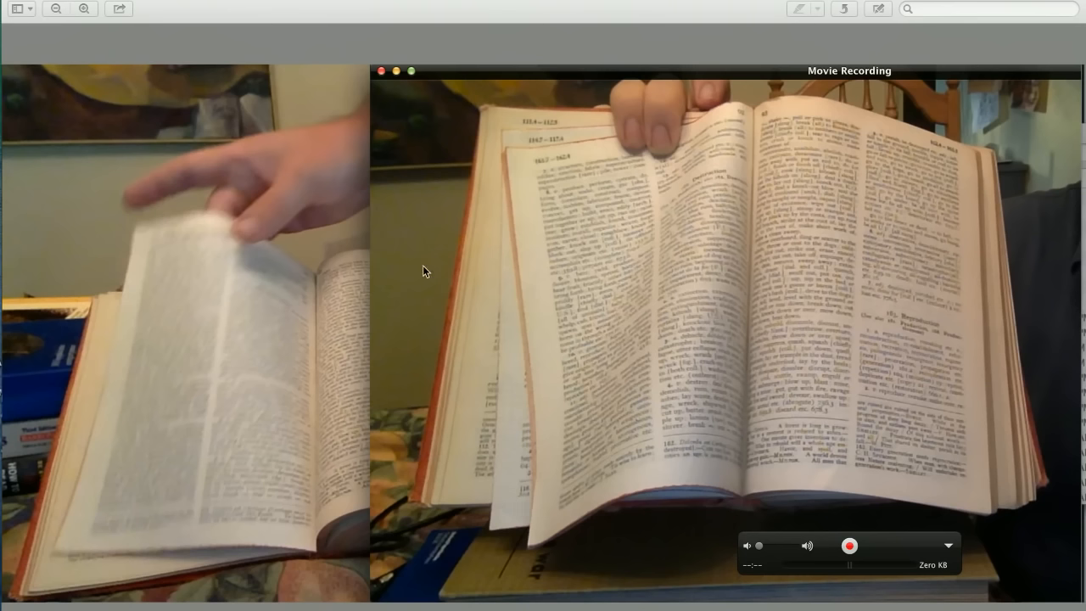
mouse_move(41, 241)
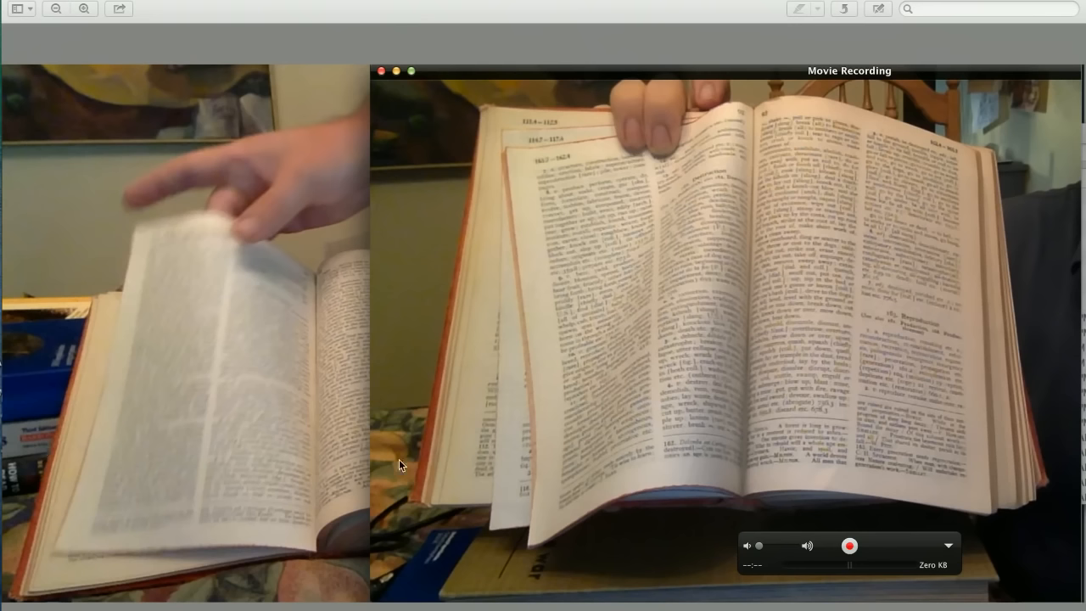
mouse_move(389, 479)
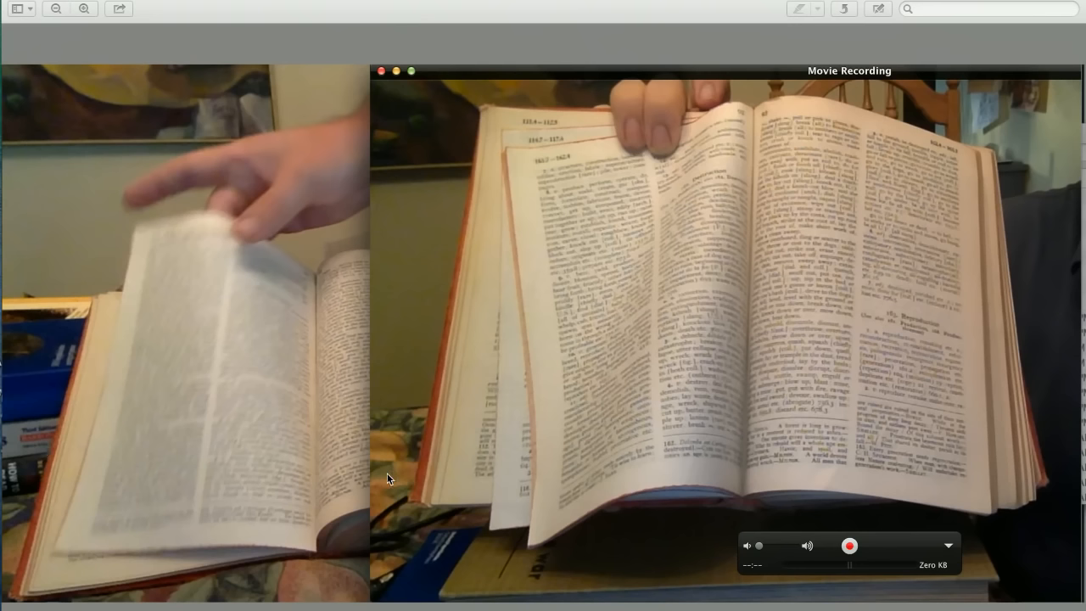
mouse_move(404, 479)
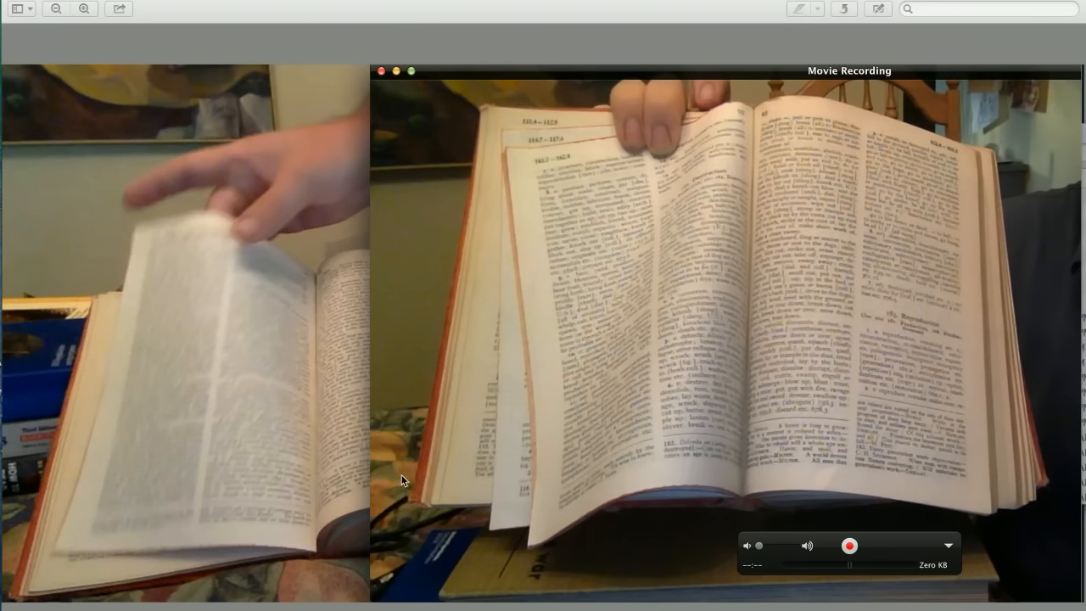
mouse_move(14, 550)
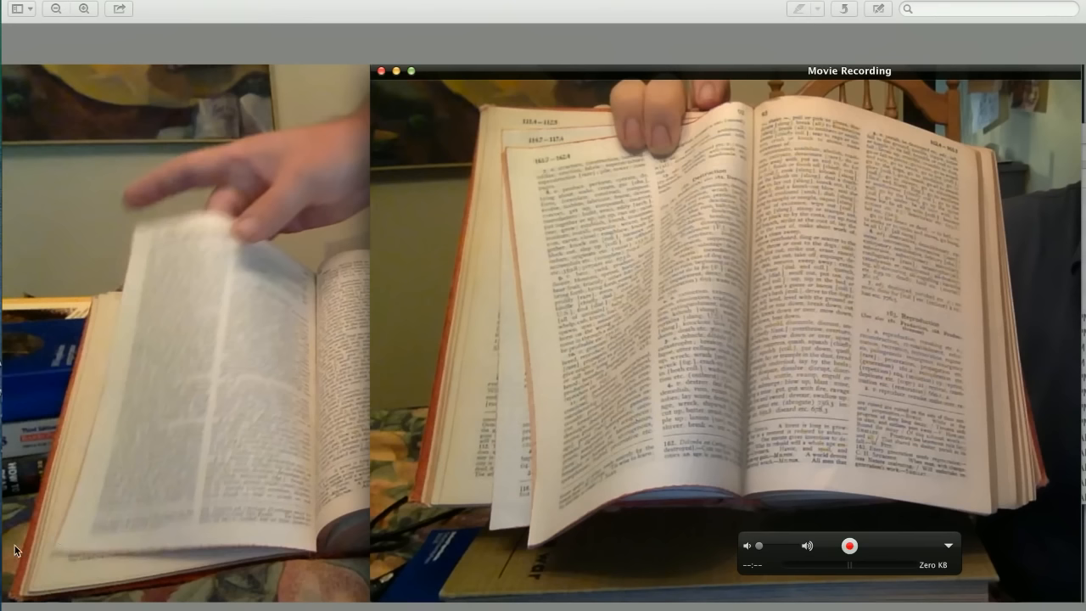
mouse_move(166, 597)
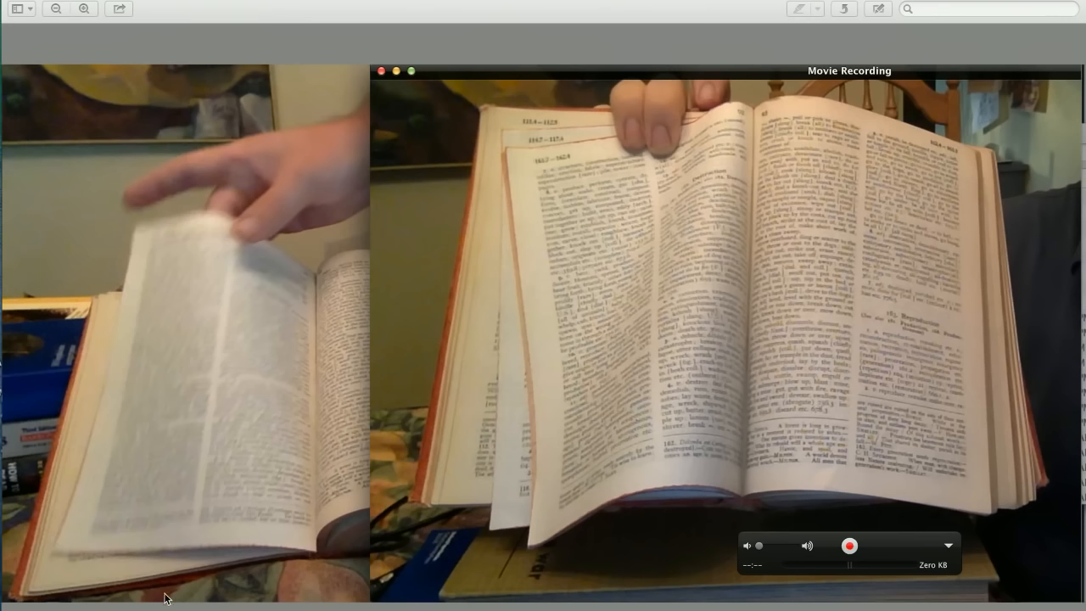
mouse_move(401, 519)
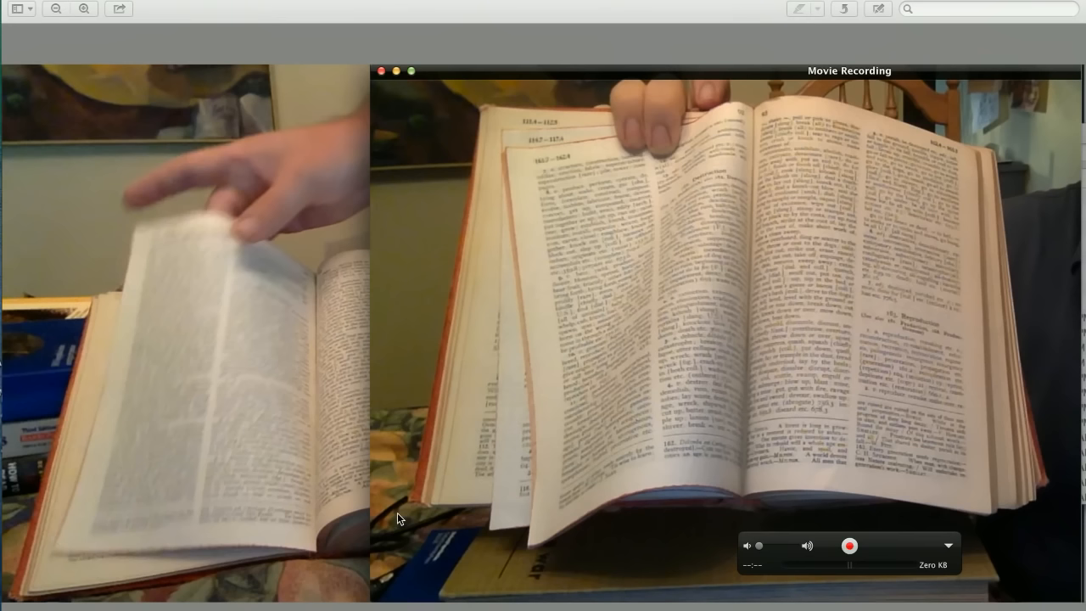
mouse_move(59, 435)
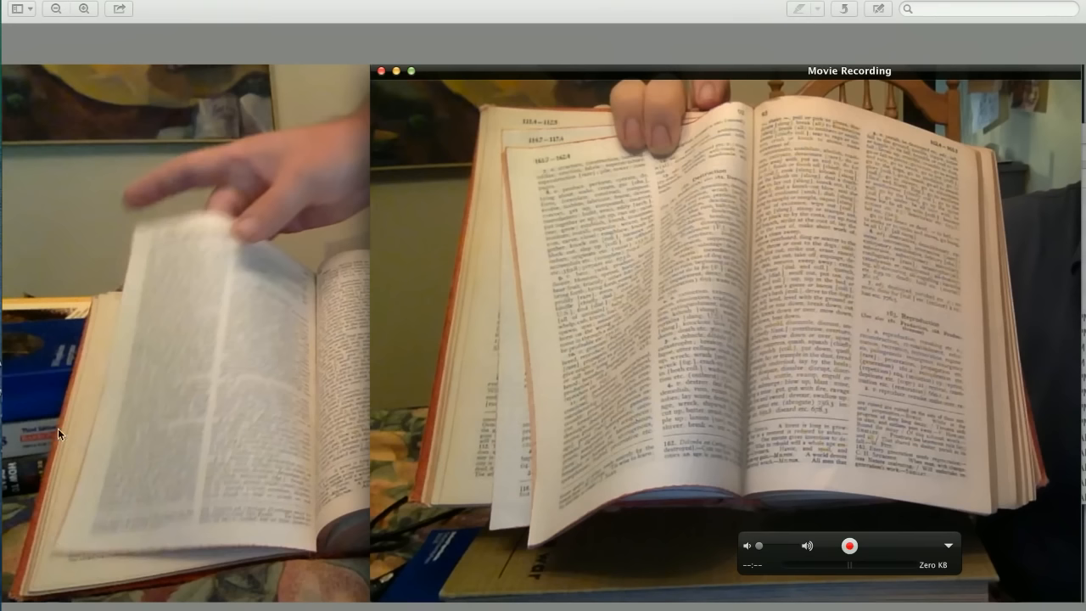
mouse_move(427, 224)
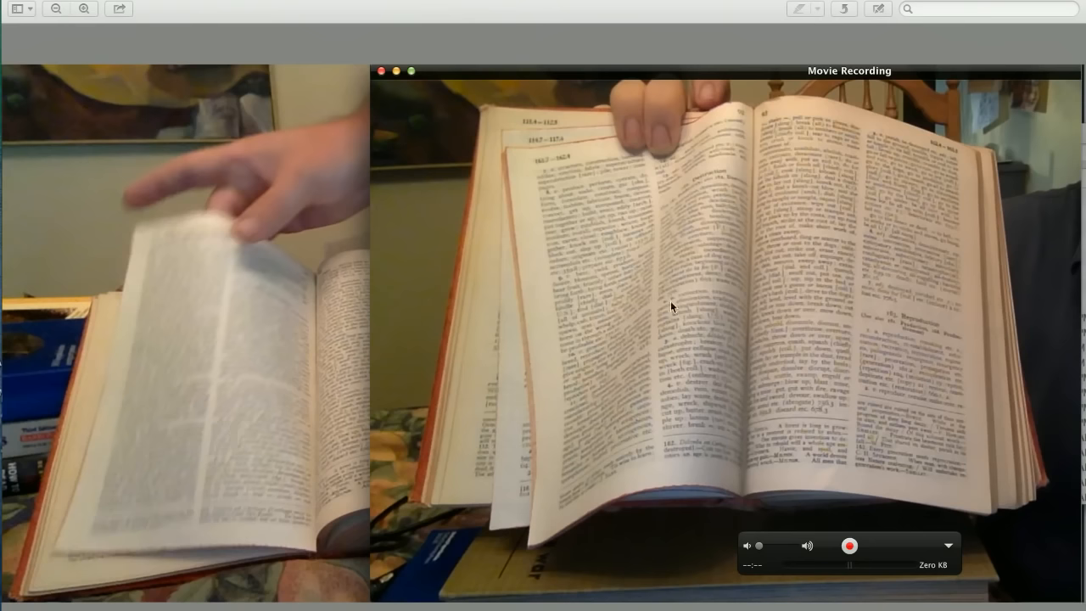
mouse_move(245, 444)
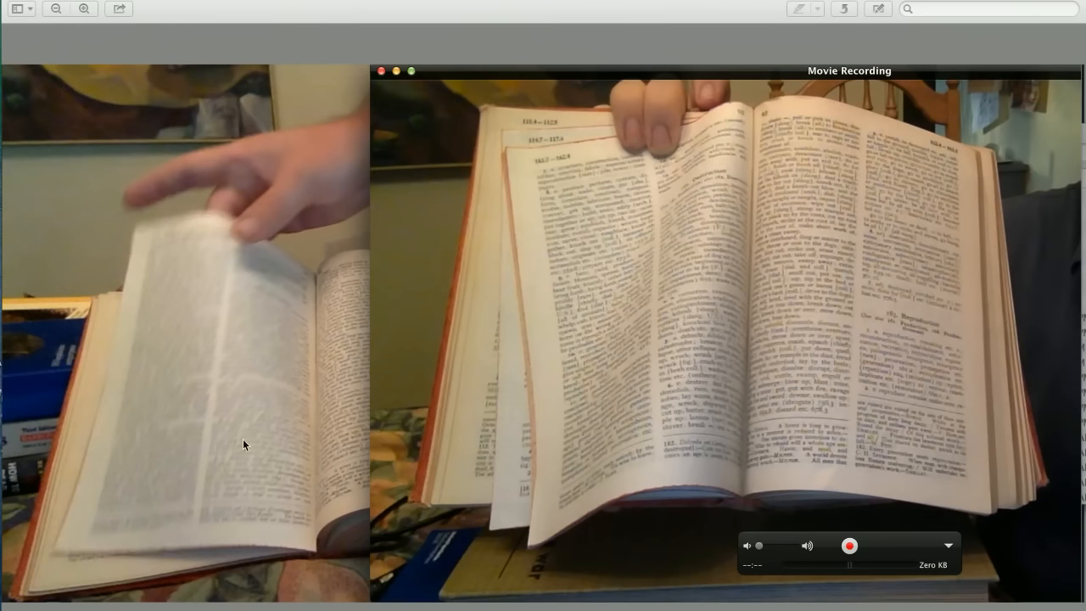
mouse_move(489, 438)
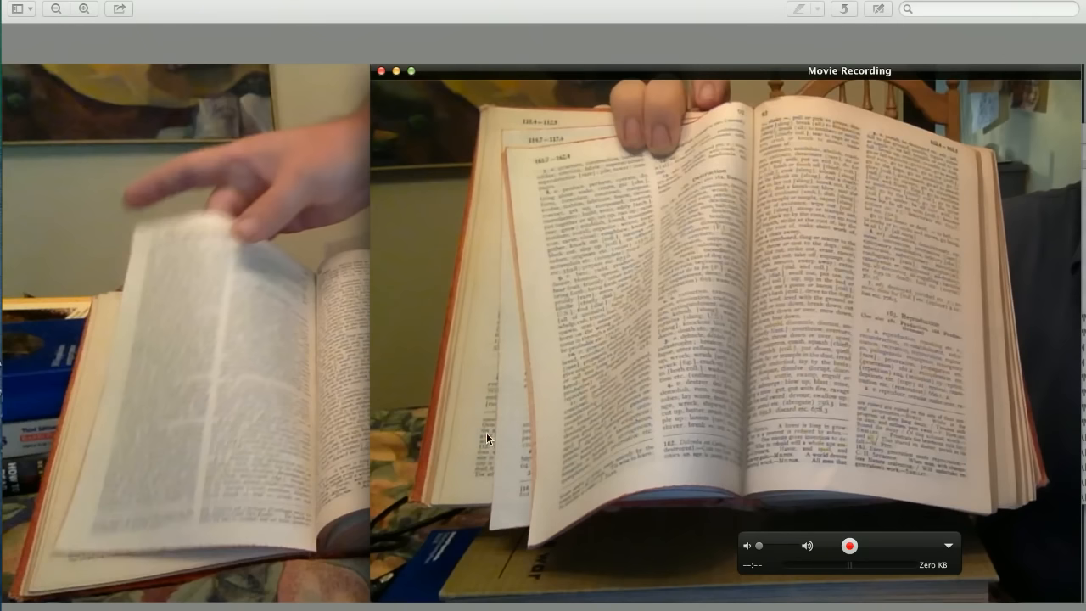
mouse_move(509, 489)
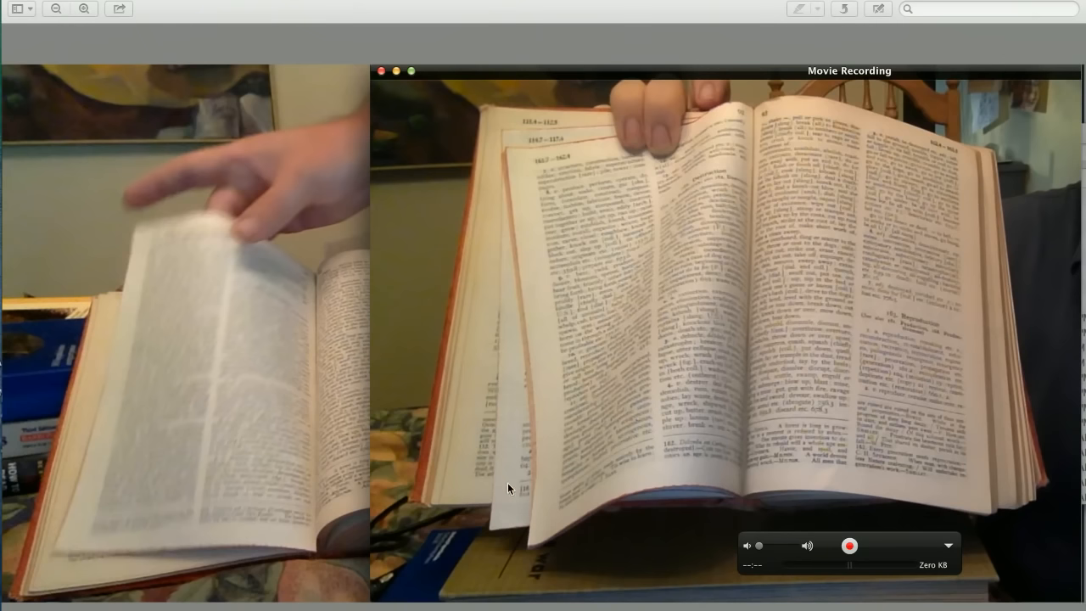